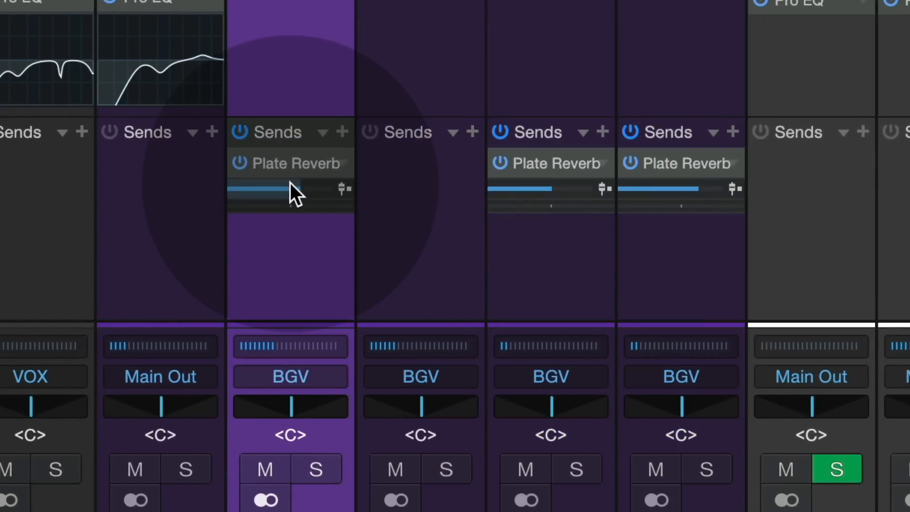
- Flip the faders to show Plate Reverb send levels (-6.8, -5.6, -2.1 dB)
left_click(285, 163)
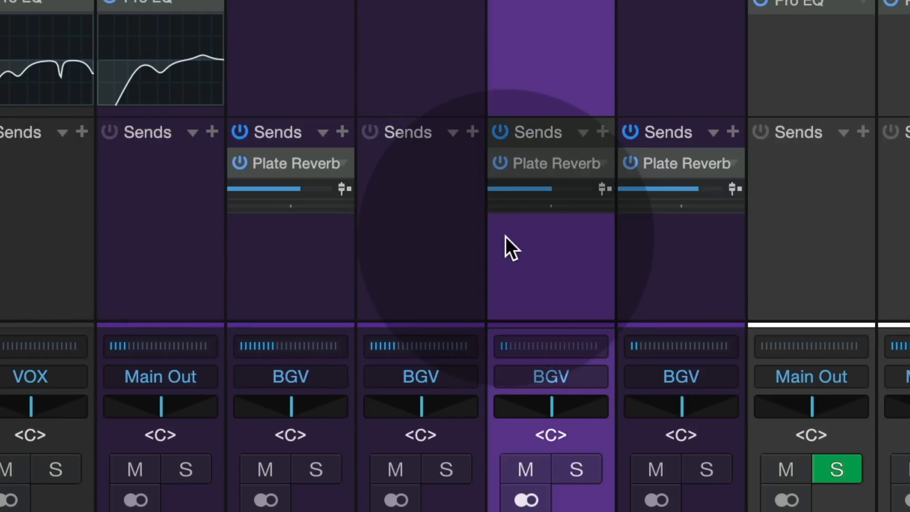
left_click(419, 406)
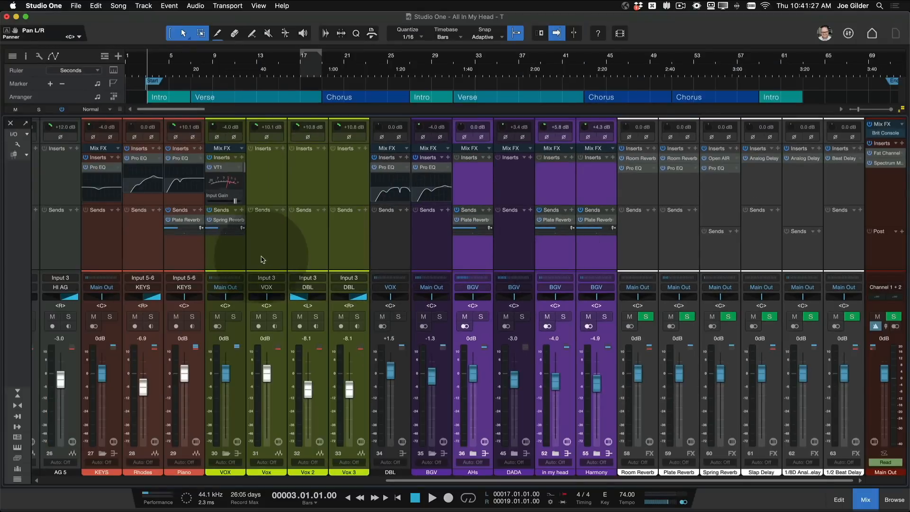
mouse_move(199, 258)
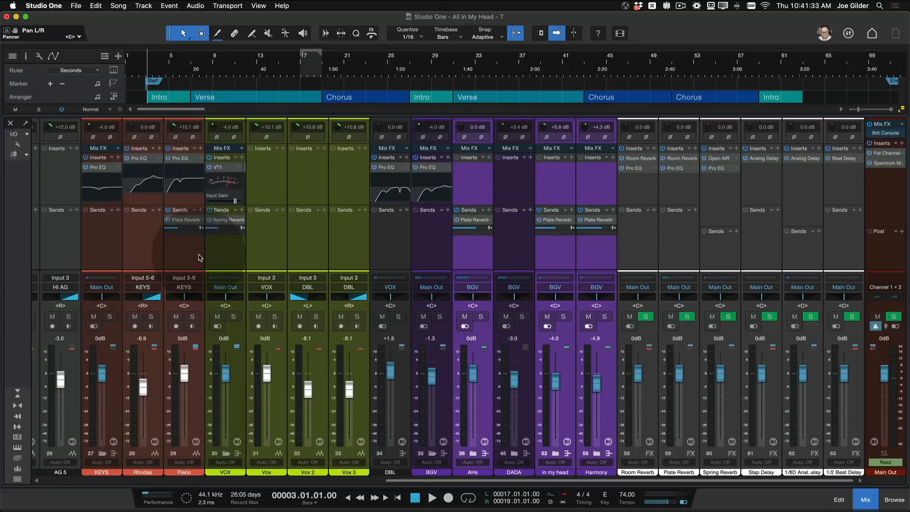
mouse_move(228, 260)
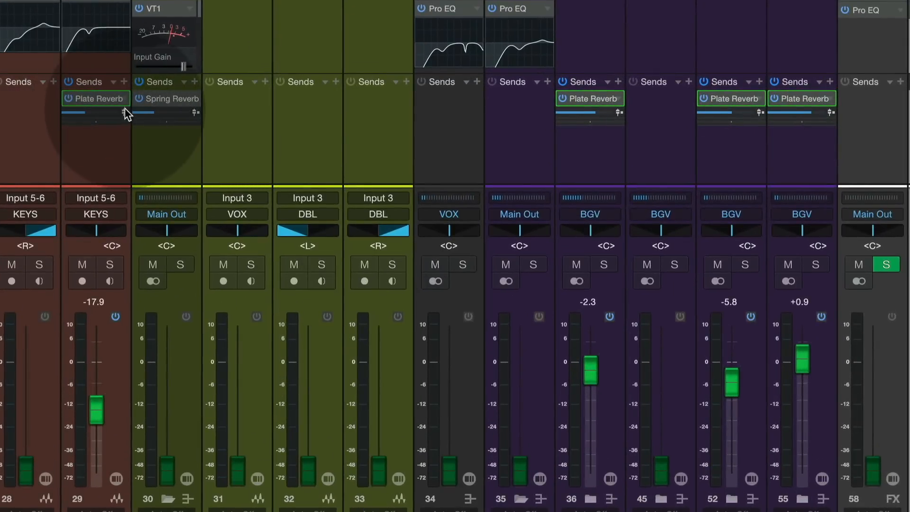
mouse_move(104, 102)
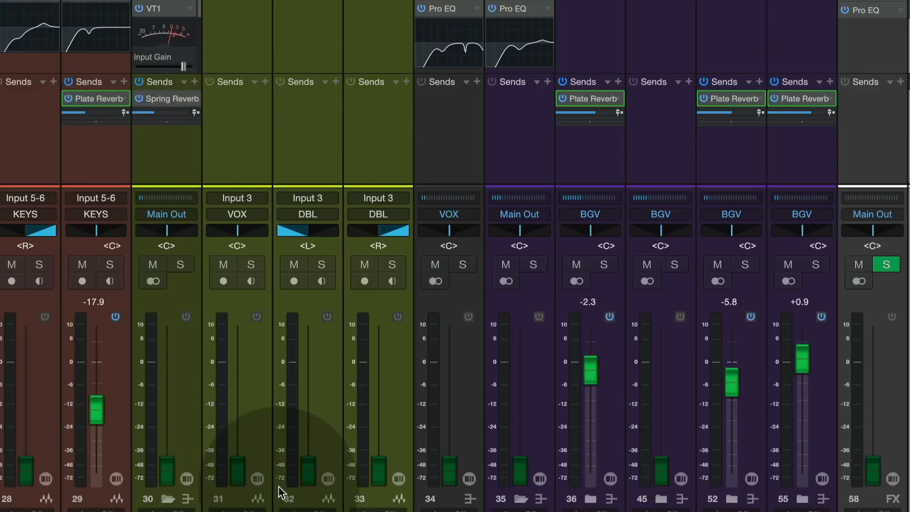
mouse_move(467, 458)
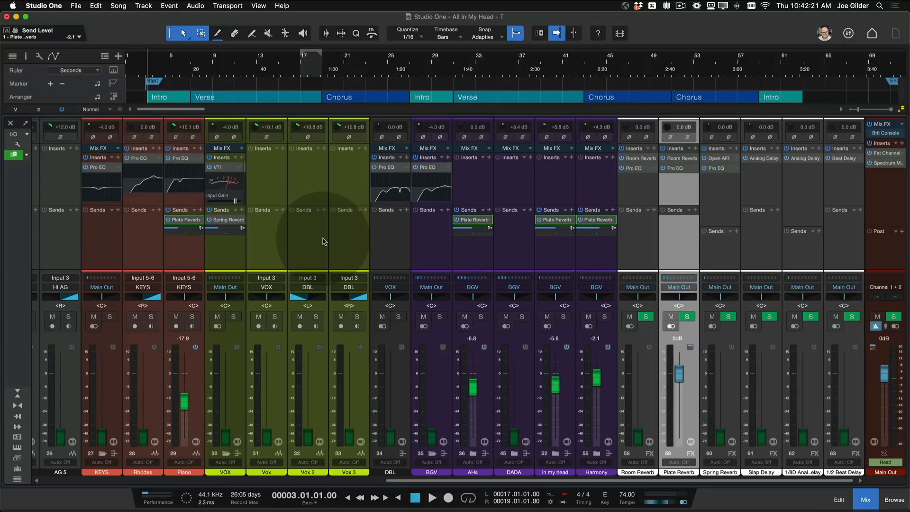
mouse_move(380, 245)
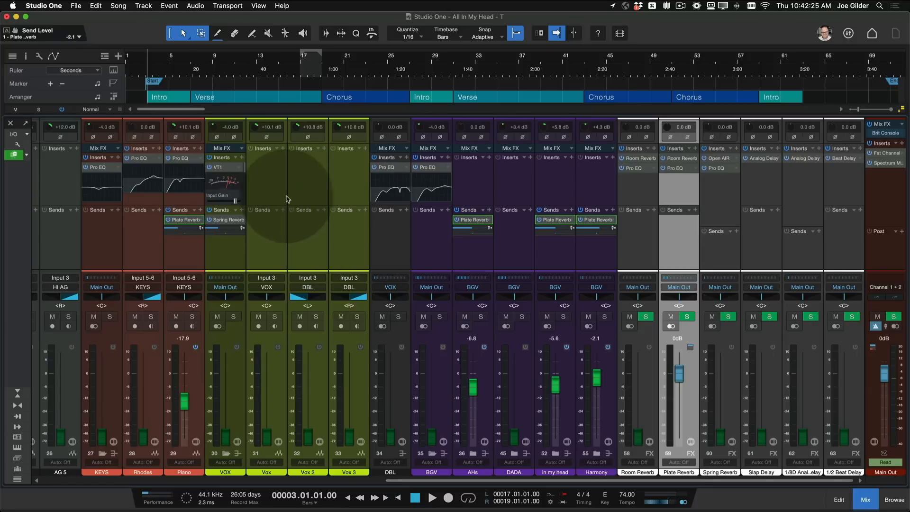
mouse_move(14, 154)
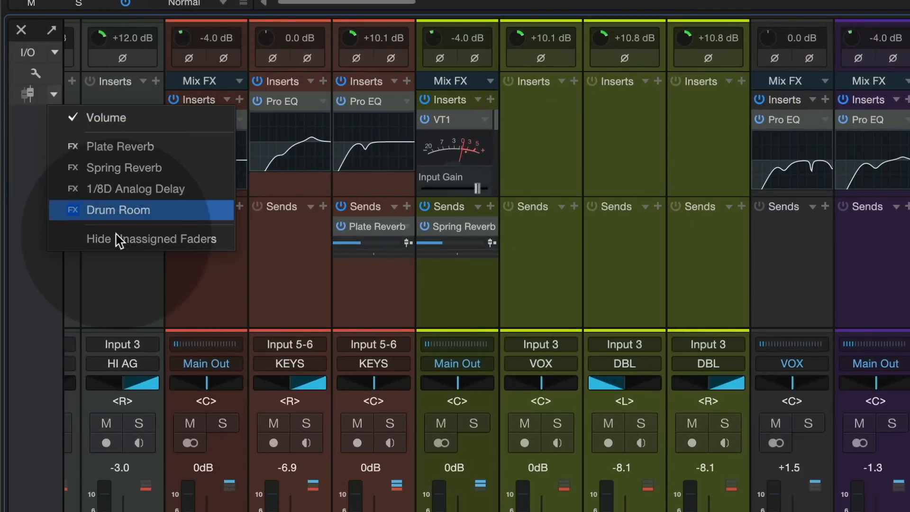
mouse_move(133, 238)
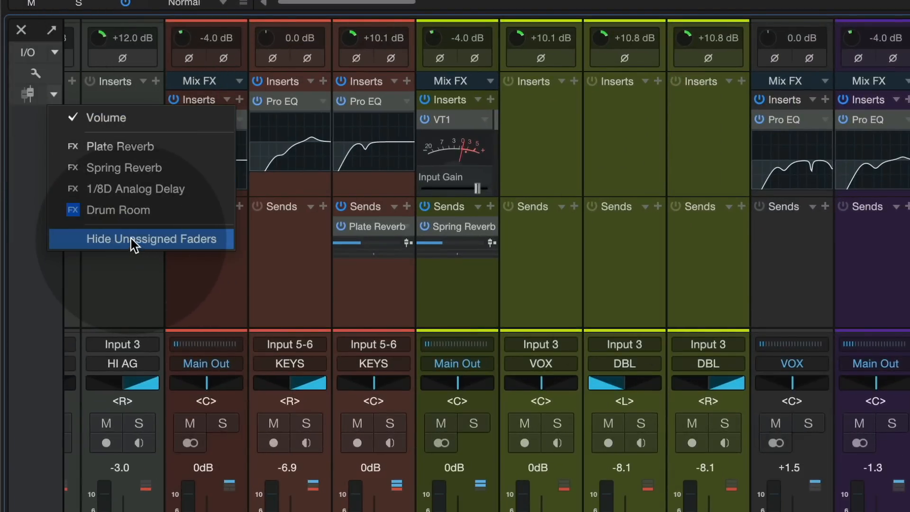
- Choose Hide Unassigned Faders, leaving seven channels including Piano, background vocals and Plate Reverb
left_click(152, 238)
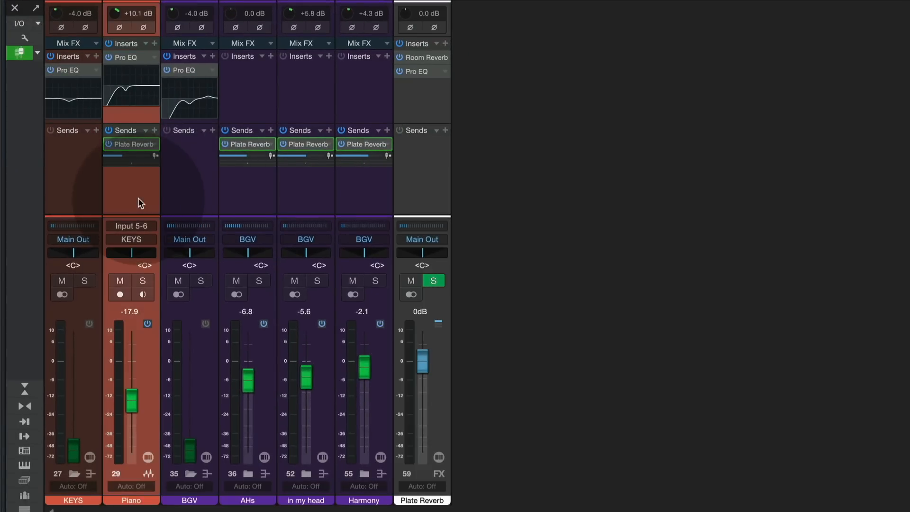
left_click(247, 200)
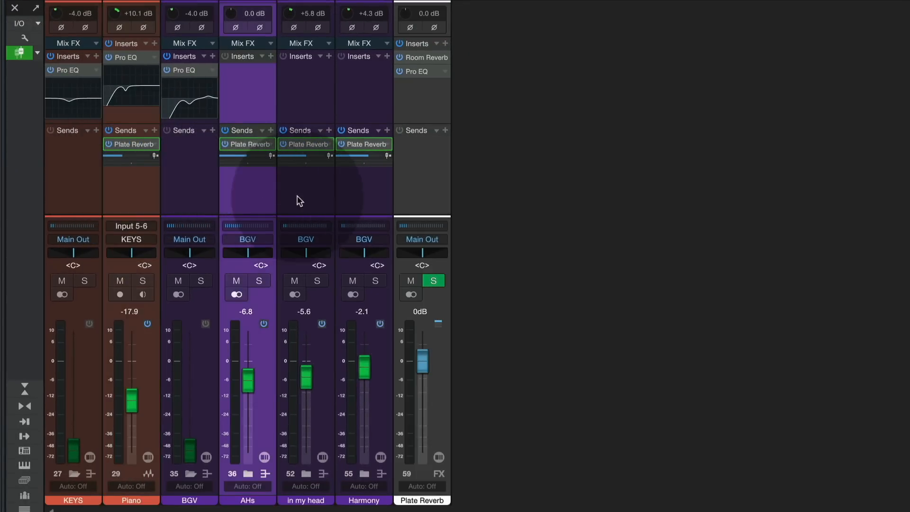
mouse_move(272, 192)
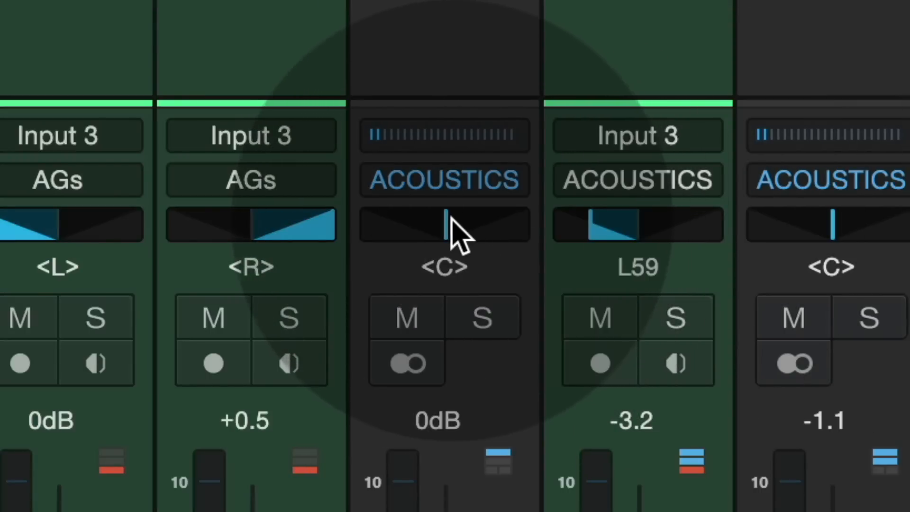
- Center the ACOUSTICS-routed stereo channel's pan and switch its panner to Dual mode
left_click(443, 225)
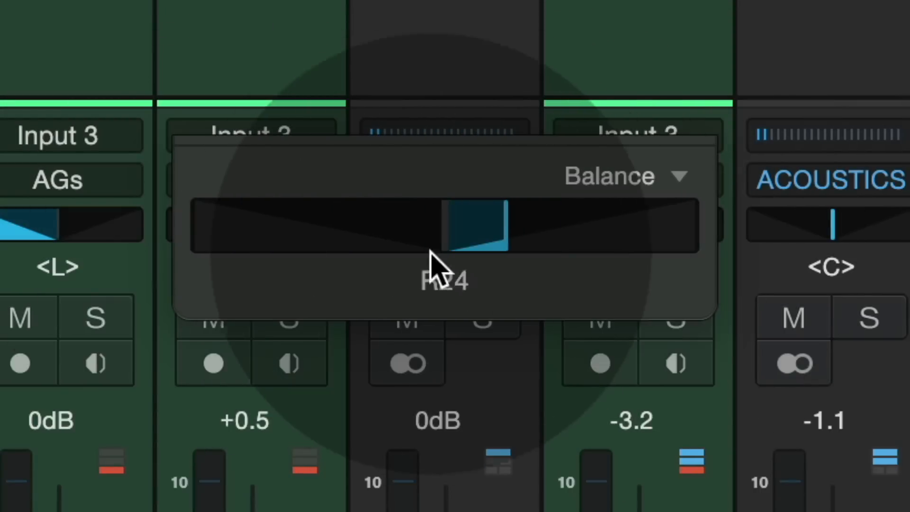
double_click(476, 226)
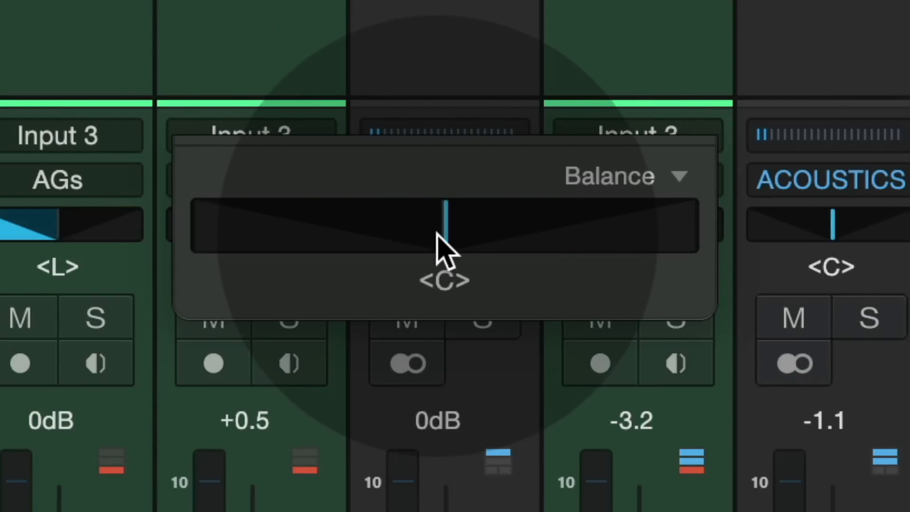
mouse_move(656, 186)
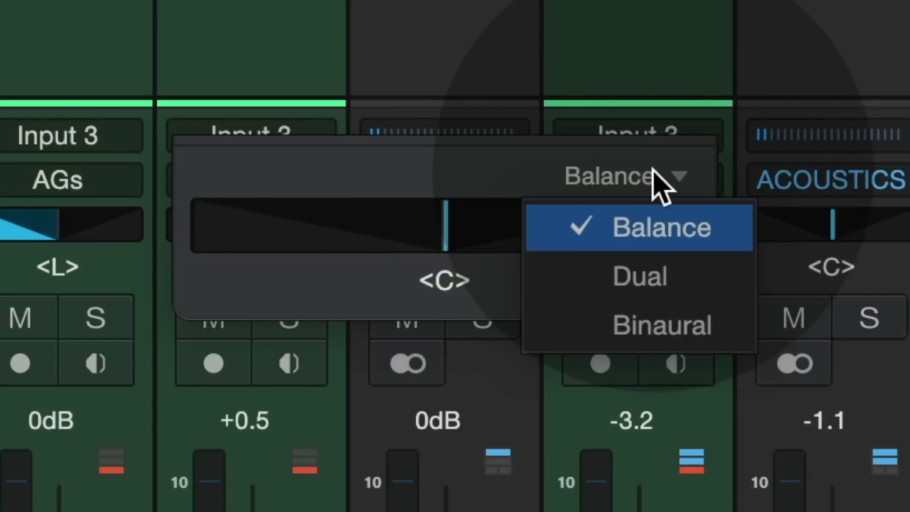
mouse_move(661, 185)
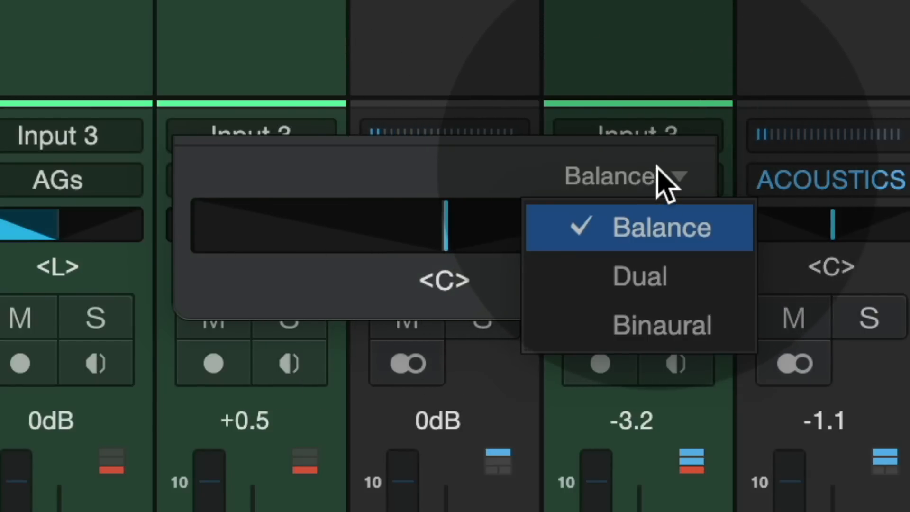
mouse_move(661, 192)
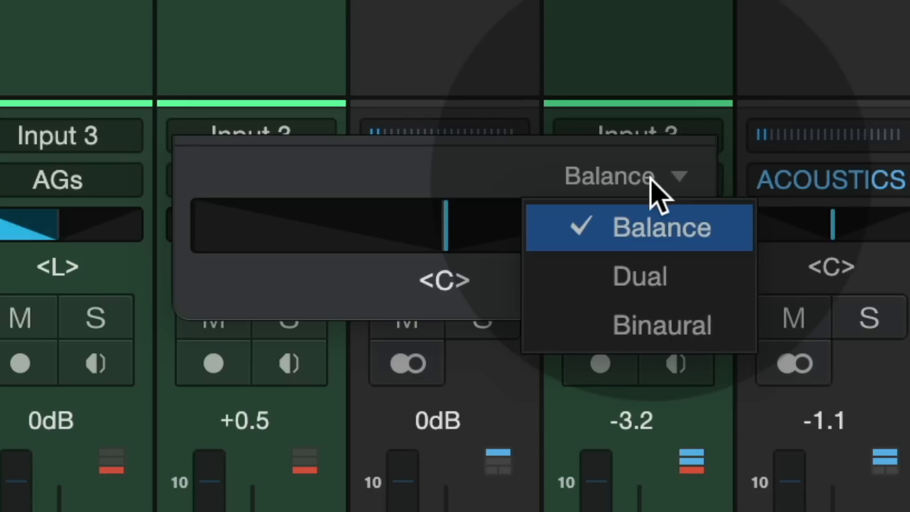
left_click(661, 227)
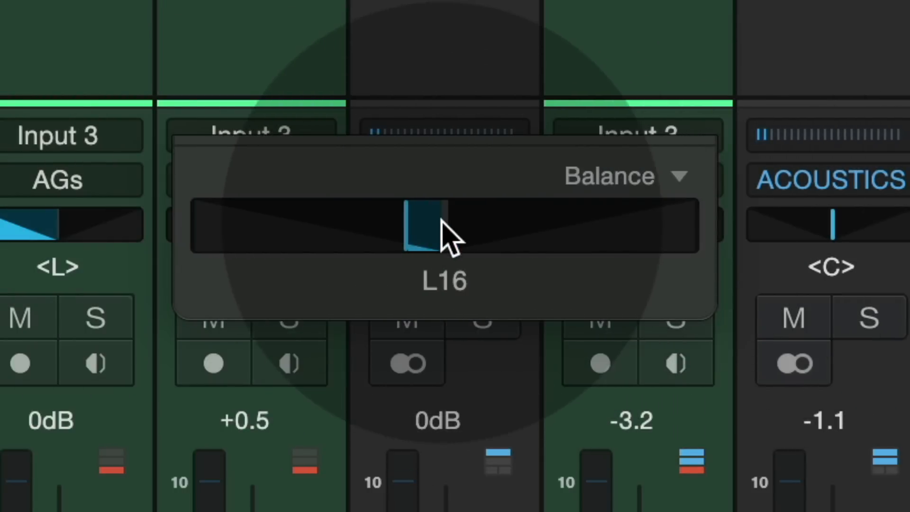
left_click(627, 176)
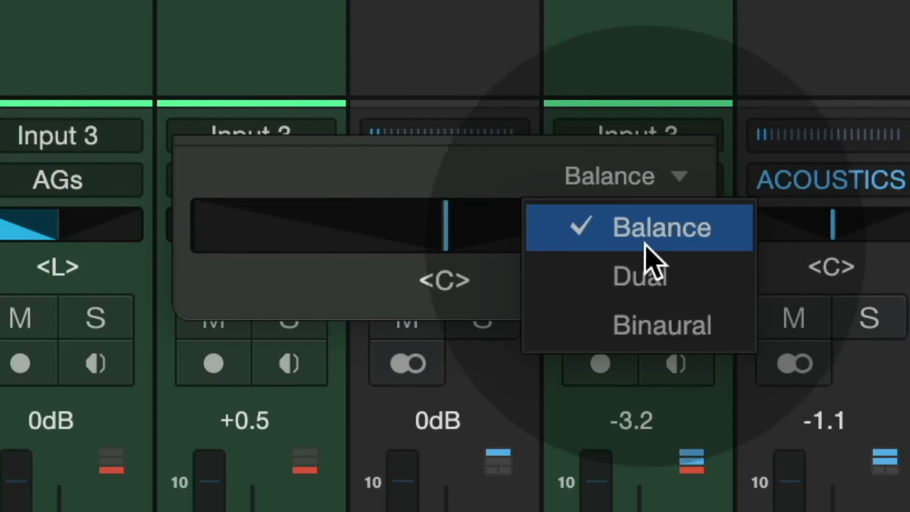
left_click(639, 275)
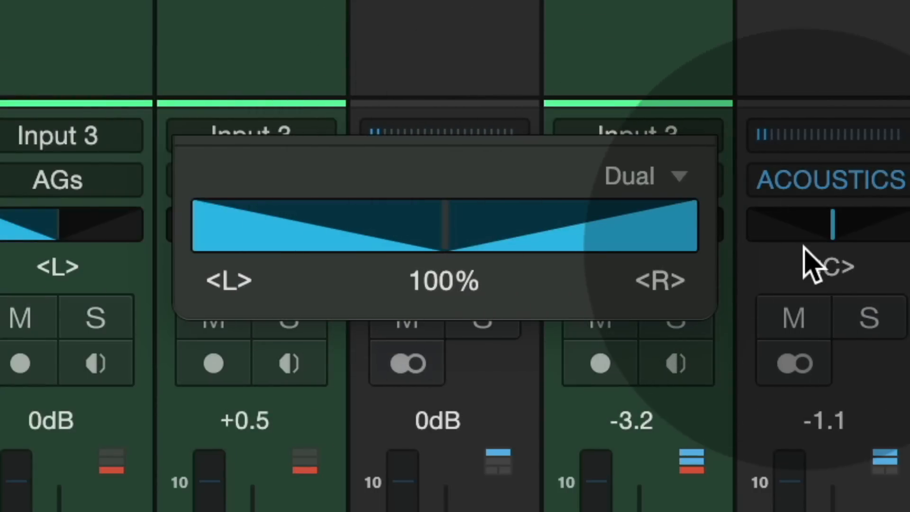
left_click(644, 175)
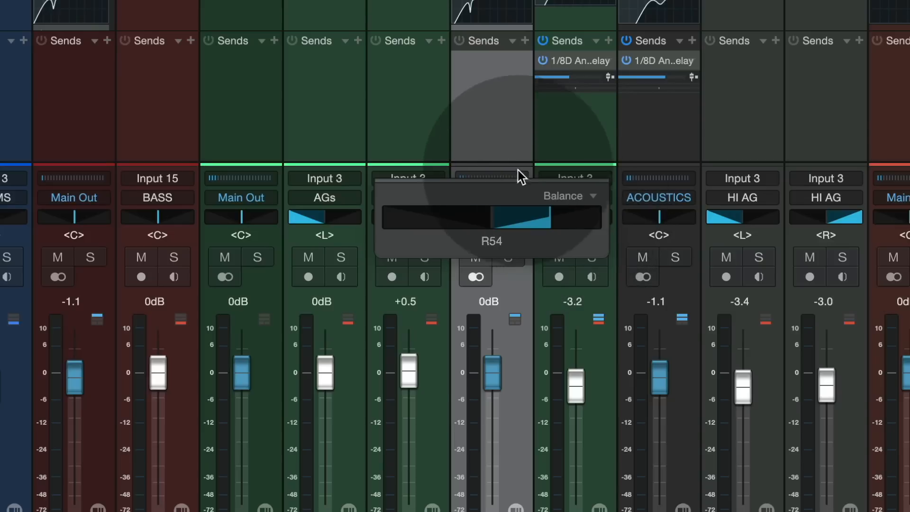
- Set the second stereo channel's panner to Dual and reset its left handle to L86
left_click(570, 196)
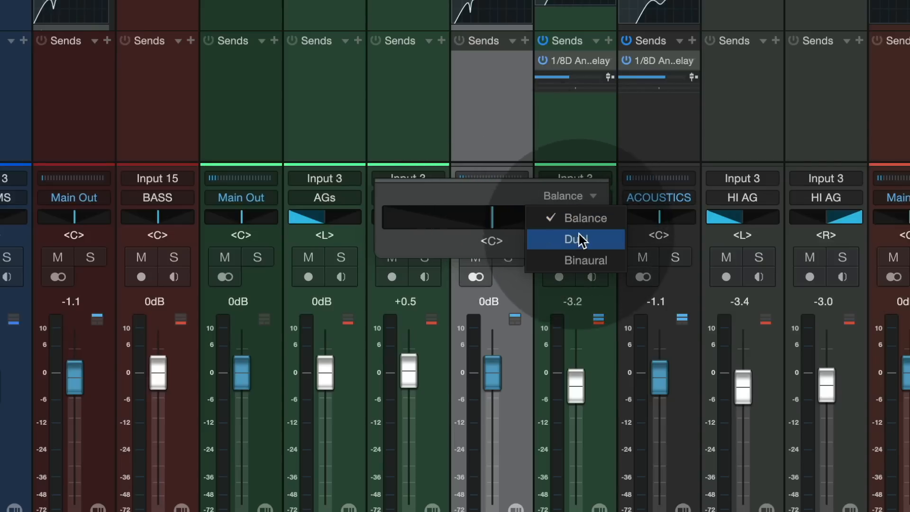
left_click(574, 239)
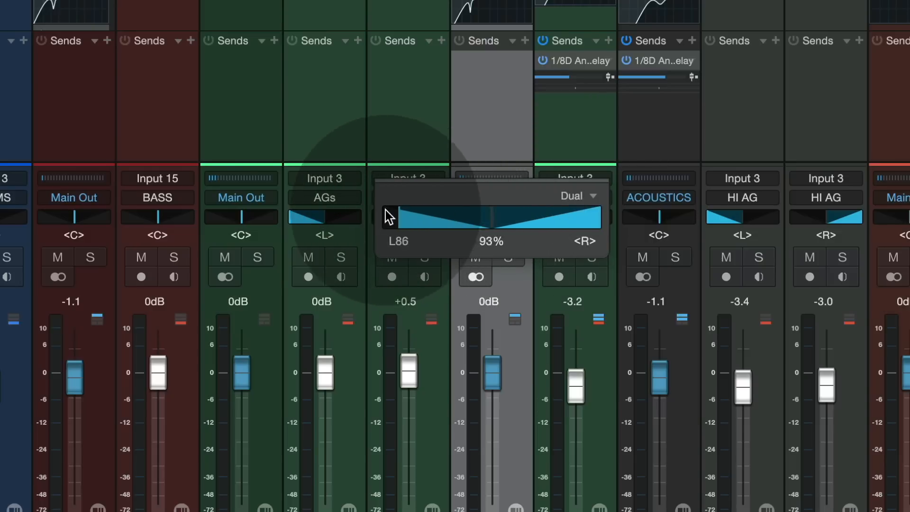
double_click(491, 240)
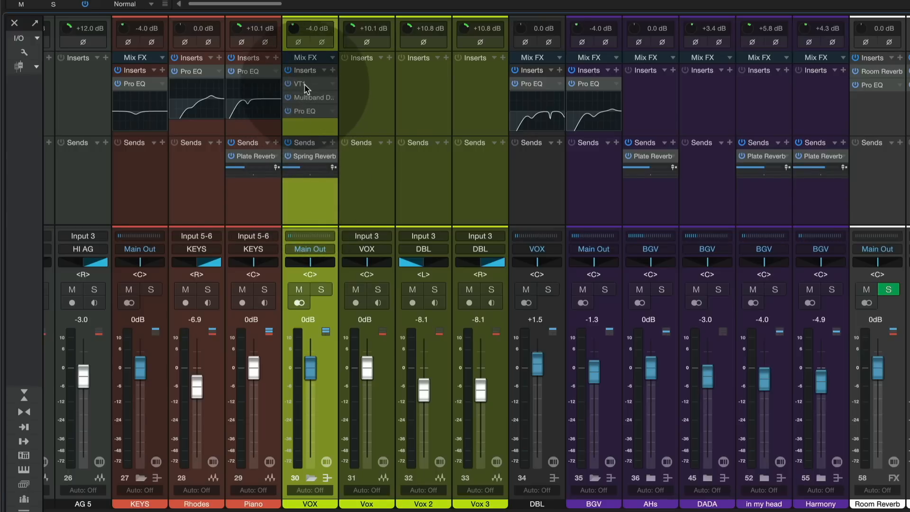
- Open the VOX channel editor from its VT1 insert, above Multiband Dynamics and Pro EQ
double_click(298, 84)
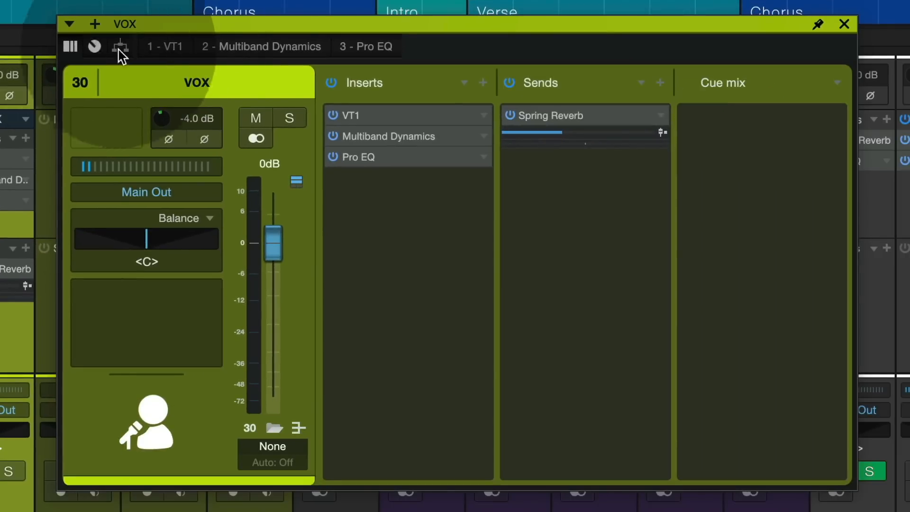
mouse_move(276, 32)
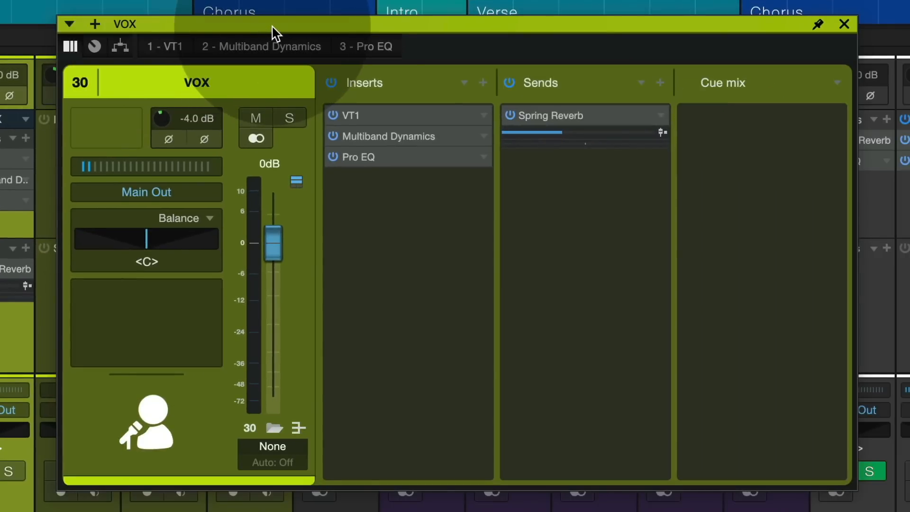
mouse_move(174, 505)
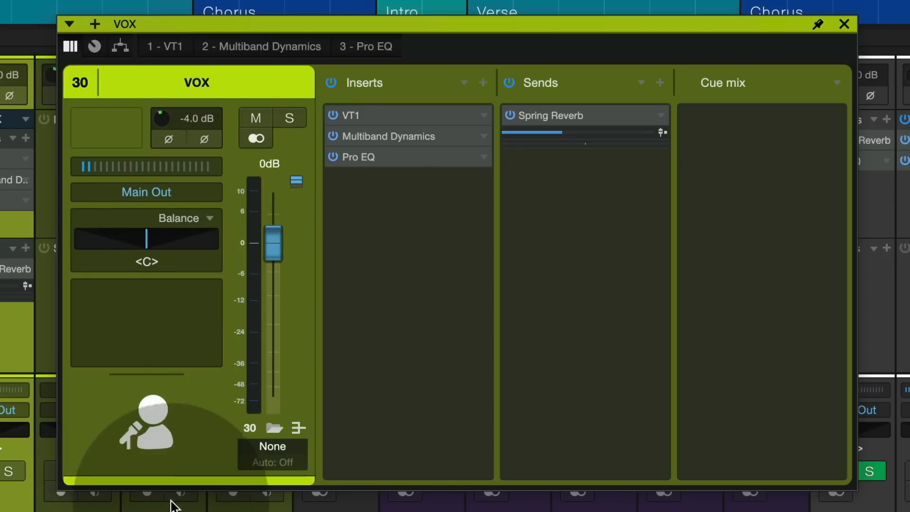
mouse_move(382, 109)
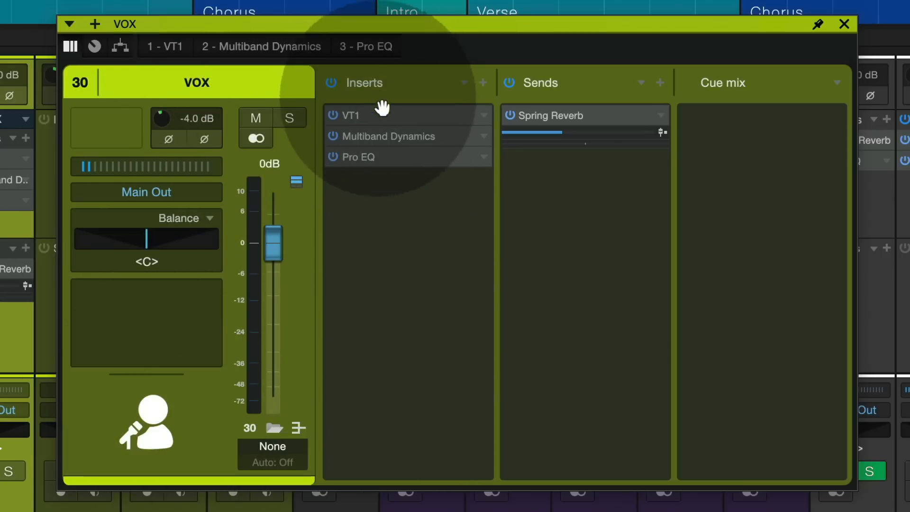
mouse_move(717, 147)
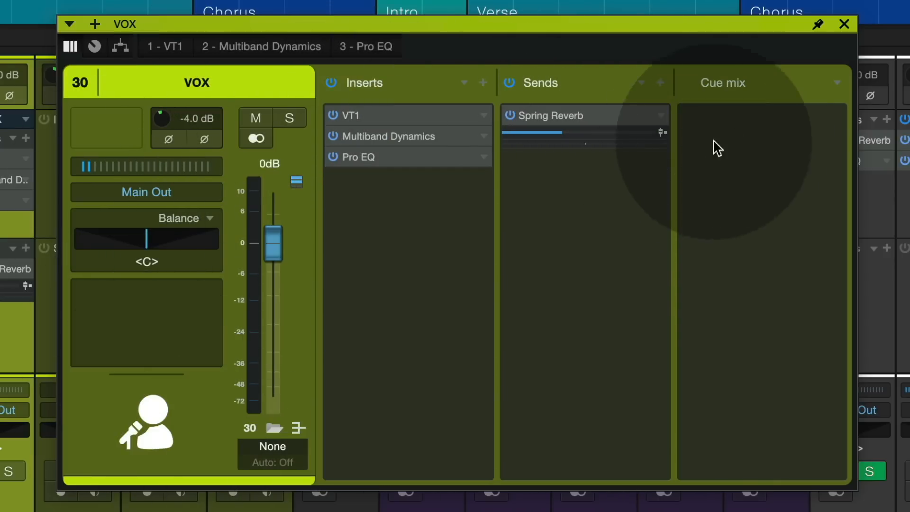
mouse_move(762, 322)
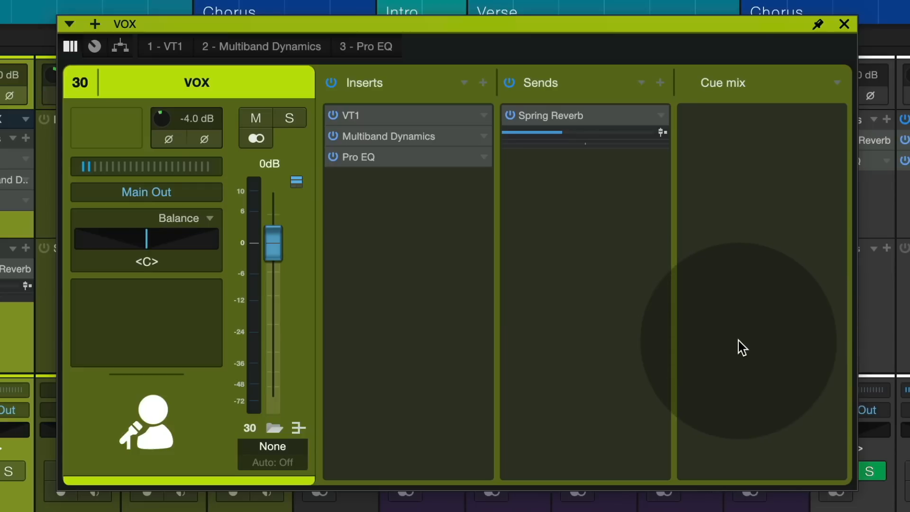
mouse_move(372, 114)
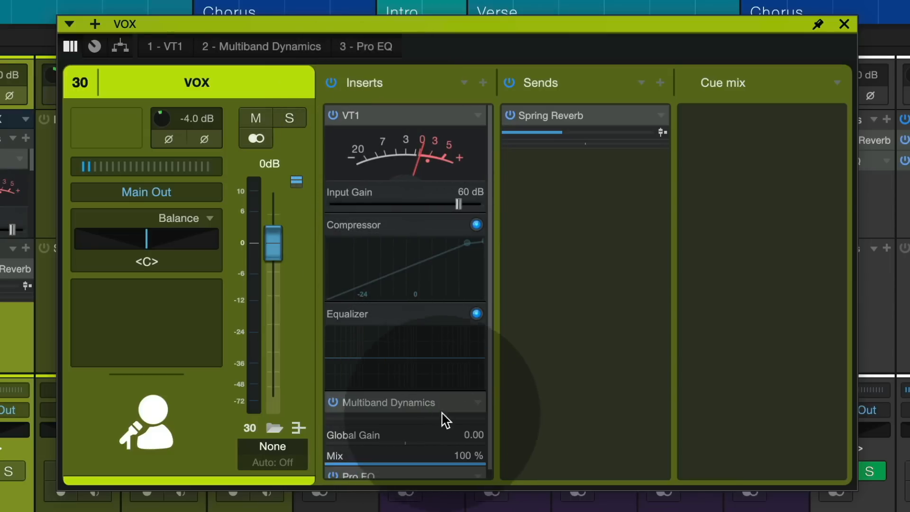
mouse_move(615, 297)
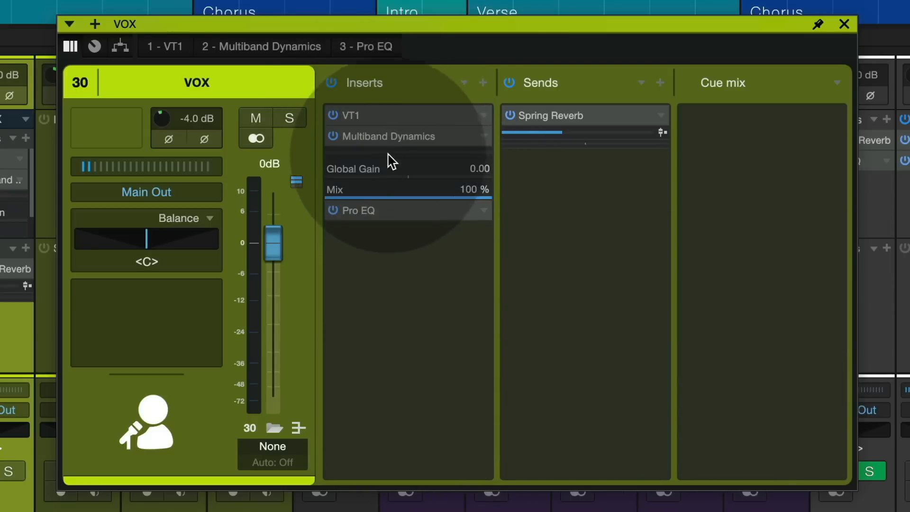
left_click(389, 136)
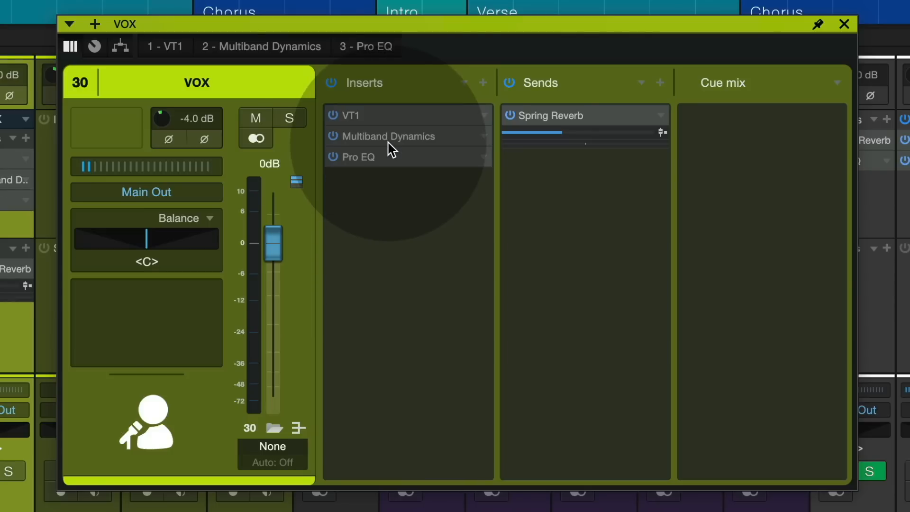
mouse_move(817, 25)
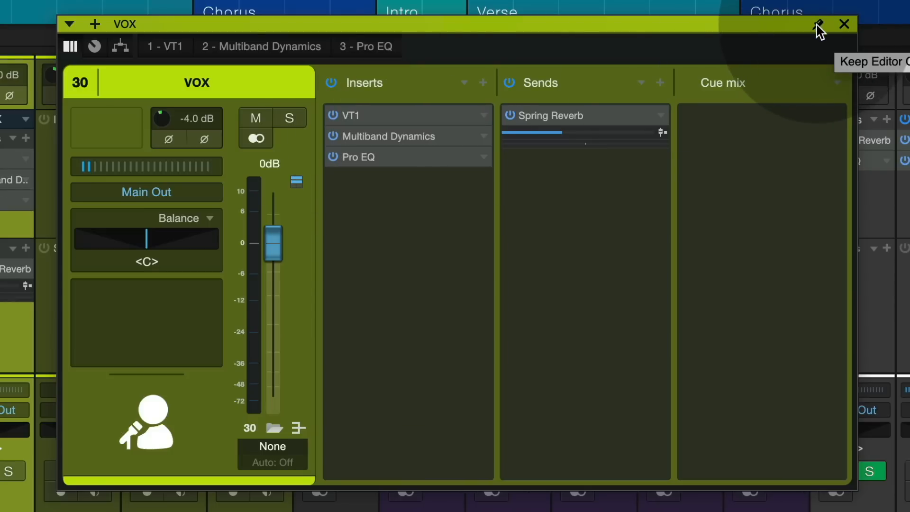
- Close the VOX channel editor and enable Channel icons in the console options
left_click(817, 23)
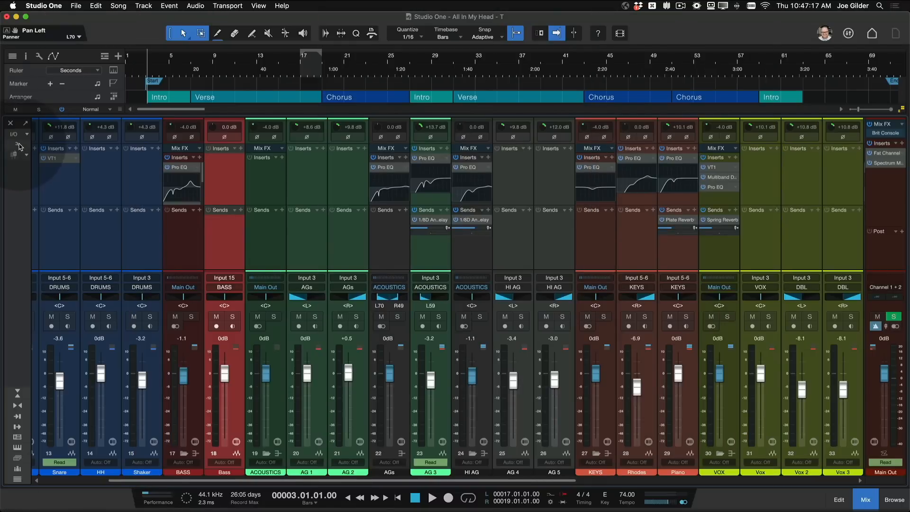
left_click(15, 147)
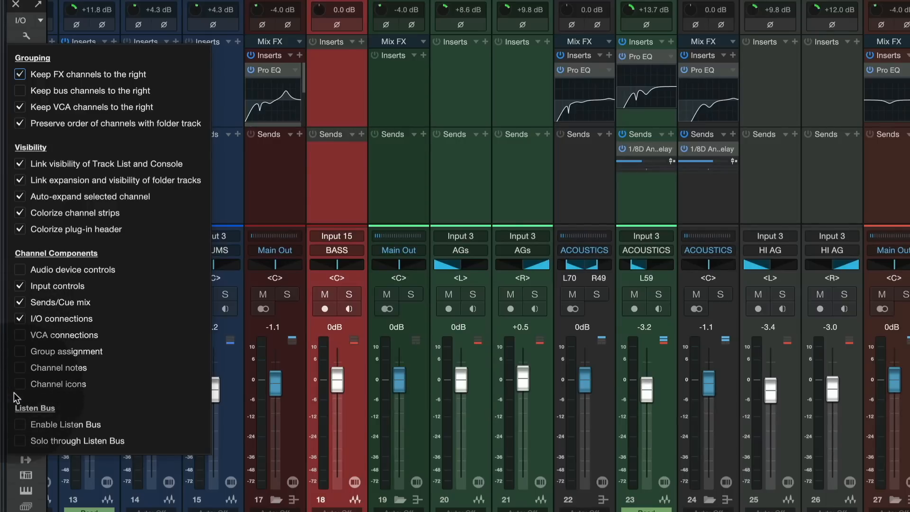
left_click(18, 383)
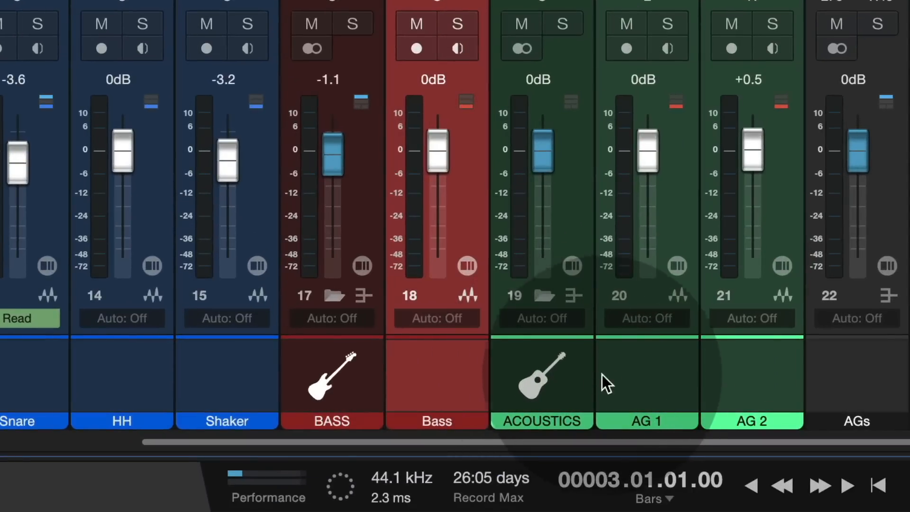
- Give AG 1 the Guitars > Acoustic icon, then switch to the arrange view
scroll("right", 3)
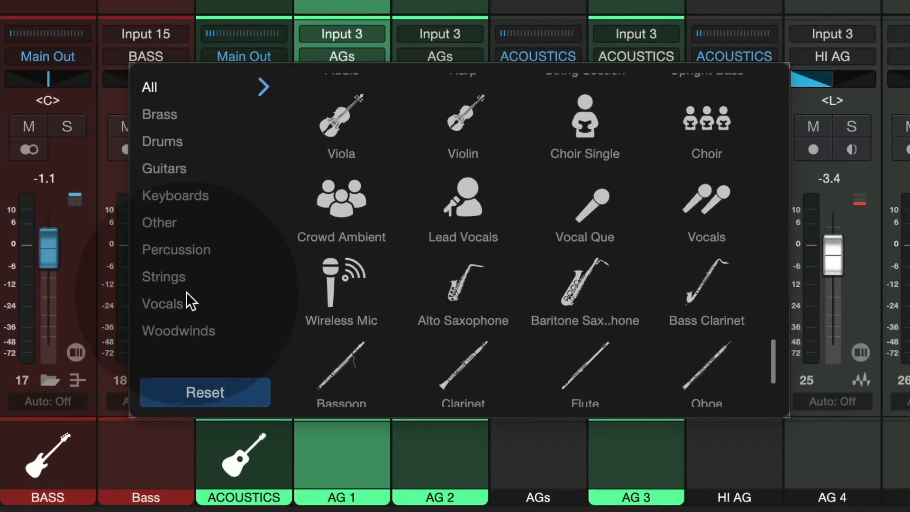
left_click(163, 169)
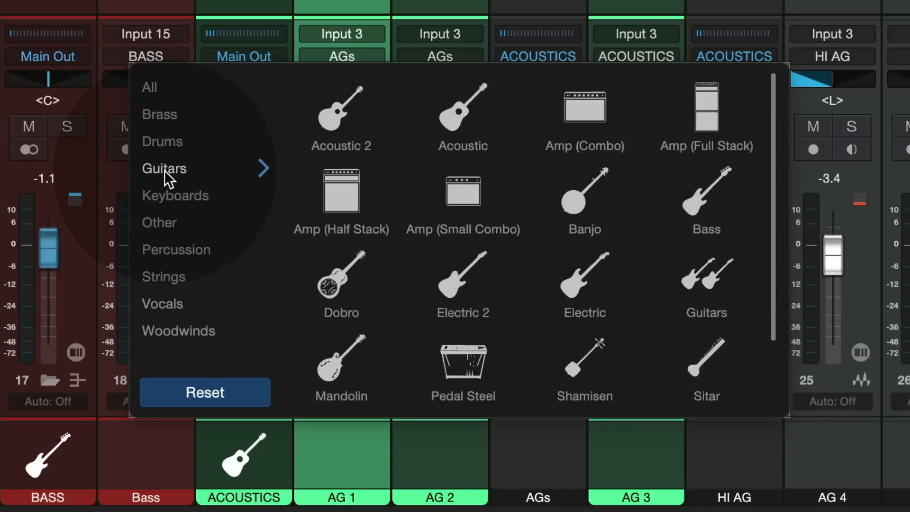
left_click(422, 458)
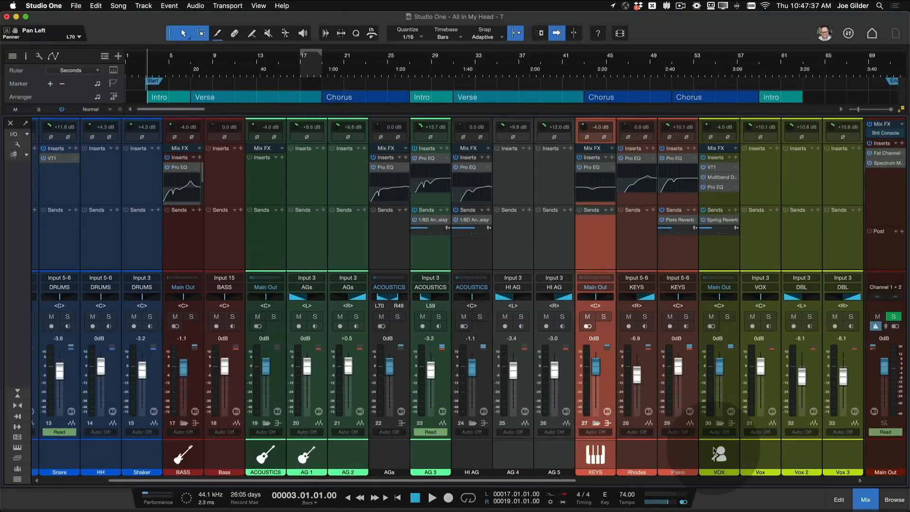
scroll("left", 3)
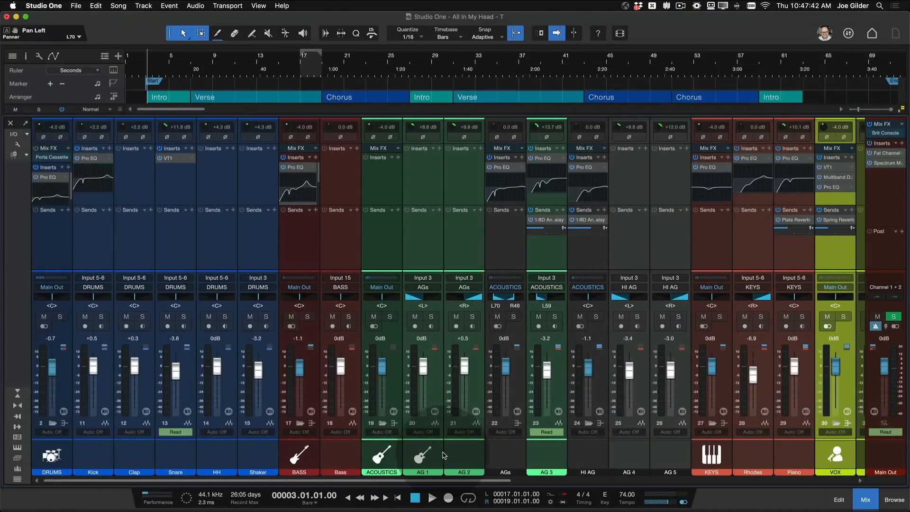
left_click(838, 499)
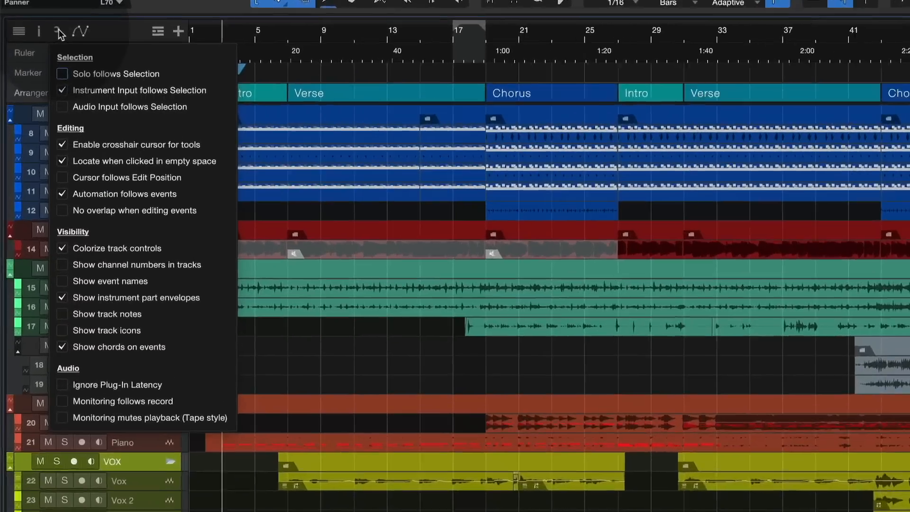
- Enable Show track icons in the Track List and reopen the VOX channel editor
left_click(76, 381)
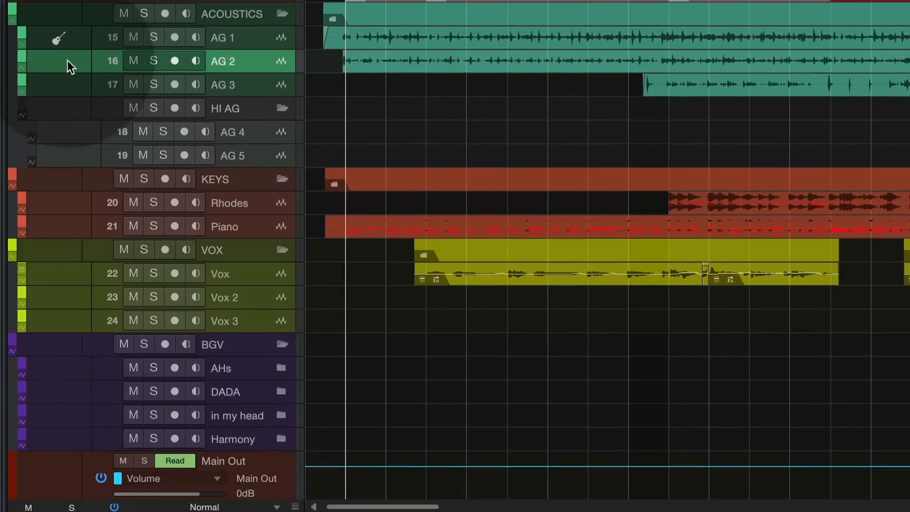
left_click(59, 61)
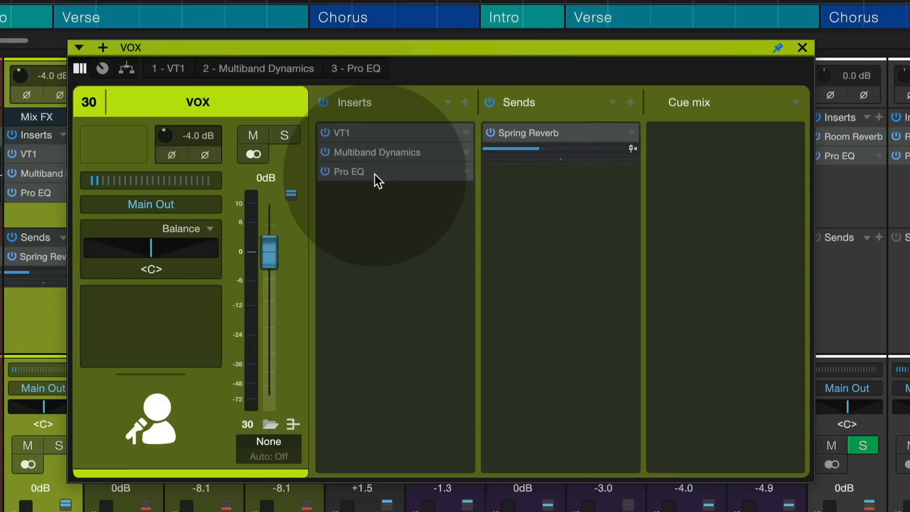
mouse_move(372, 176)
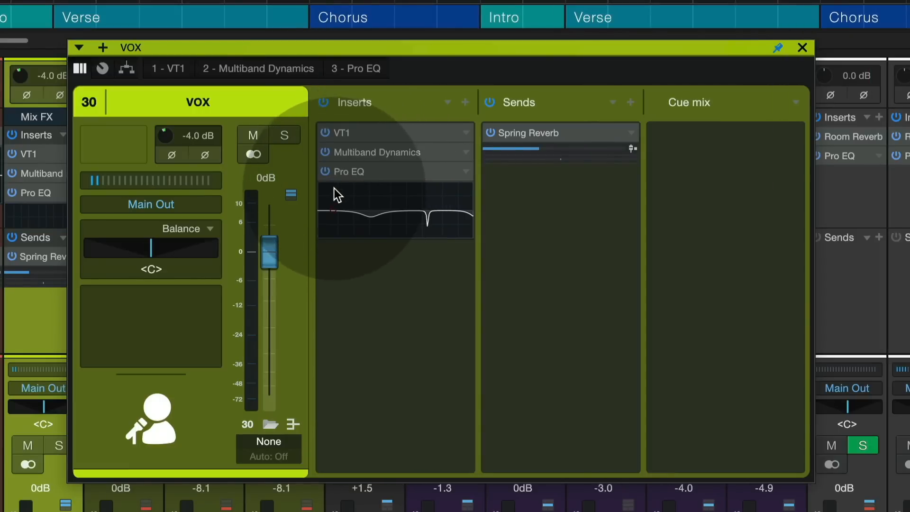
mouse_move(439, 233)
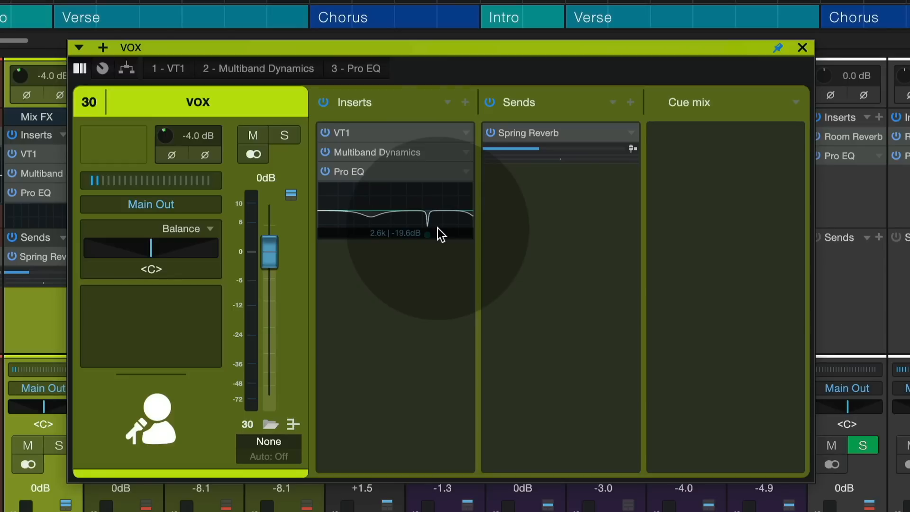
mouse_move(388, 158)
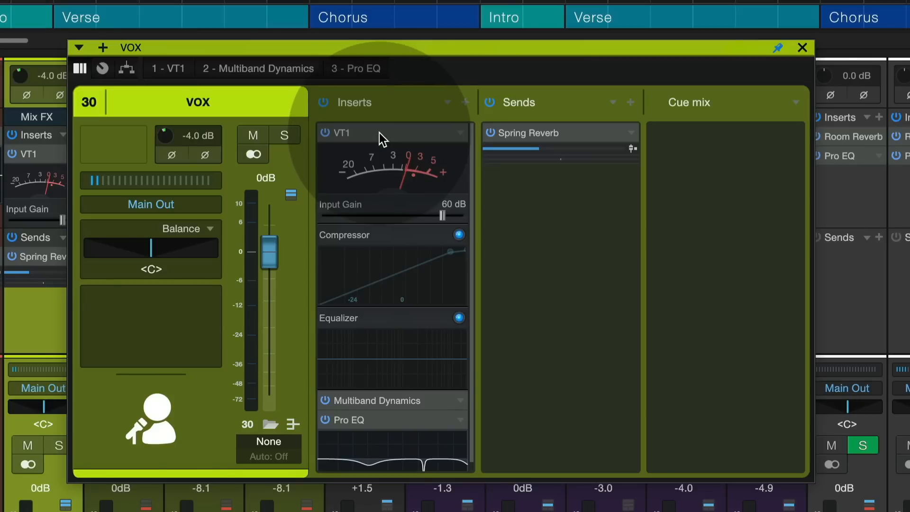
- Collapse the VT1 micro view on the VOX channel, leaving Pro EQ's curve visible
left_click(343, 132)
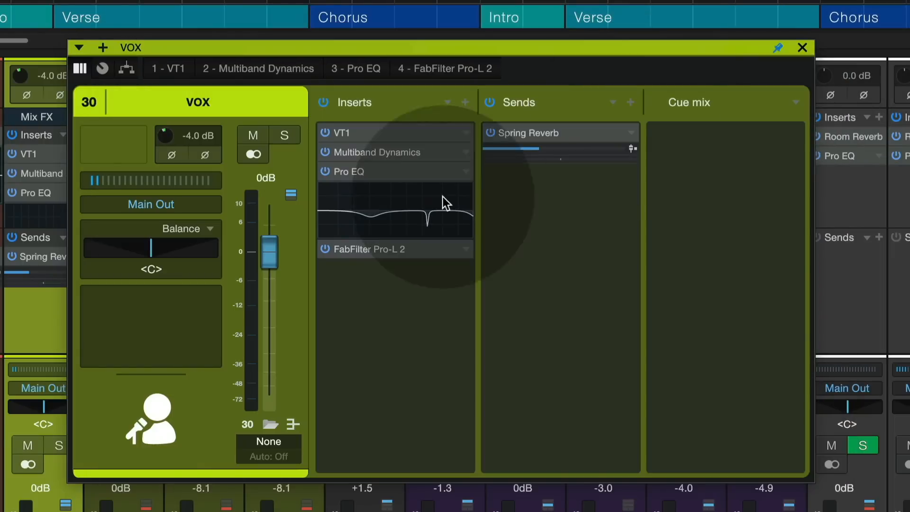
mouse_move(383, 255)
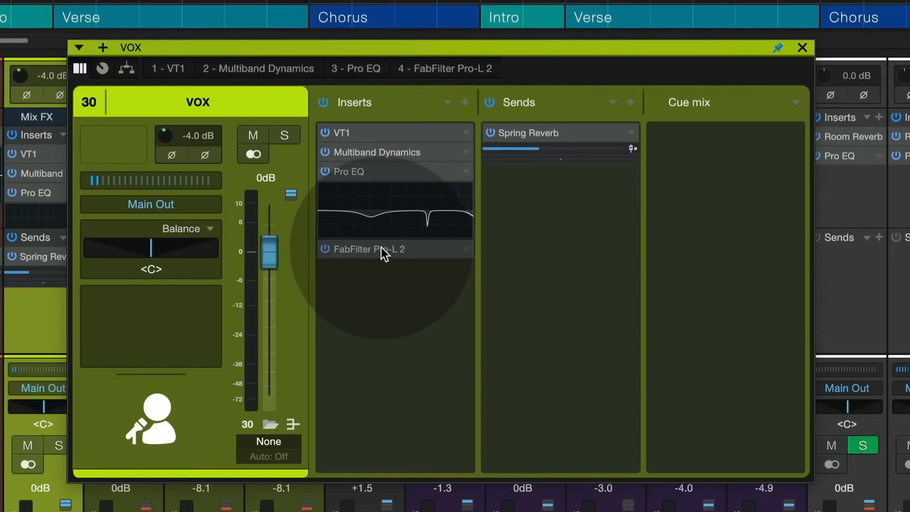
- Set Pro-L 2 Gain to +7.80 dB and Lookahead to 0.05 ms on VOX
left_click(372, 249)
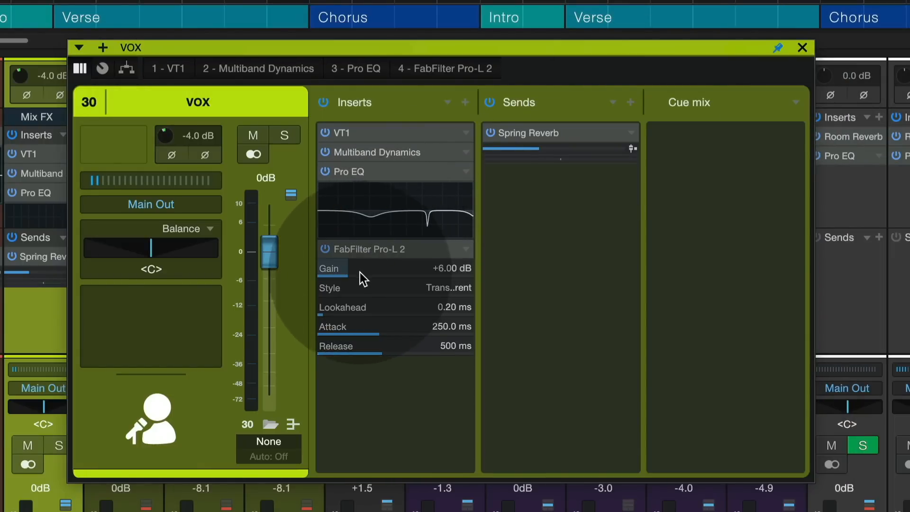
mouse_move(377, 351)
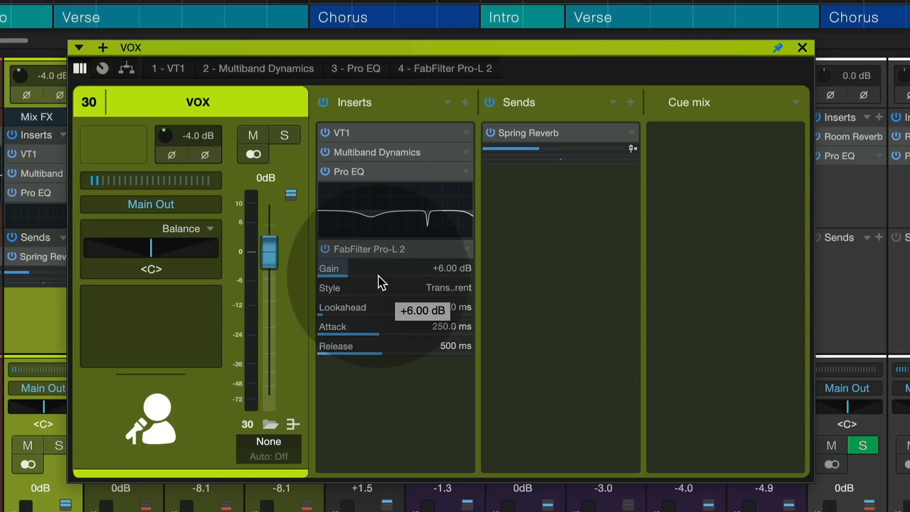
mouse_move(360, 276)
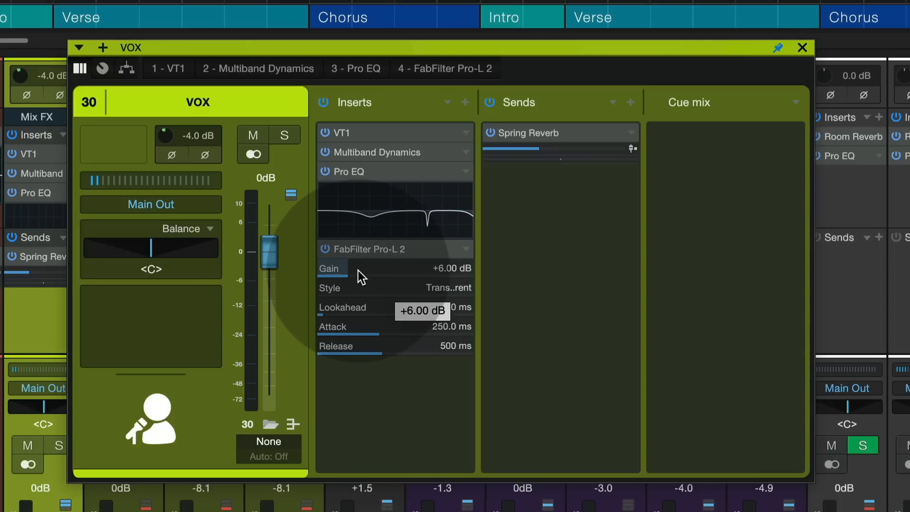
mouse_move(363, 296)
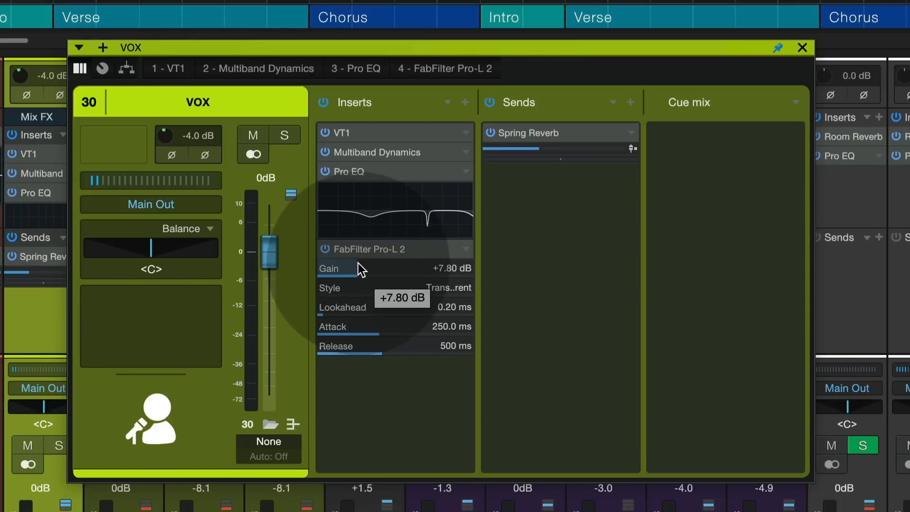
mouse_move(796, 55)
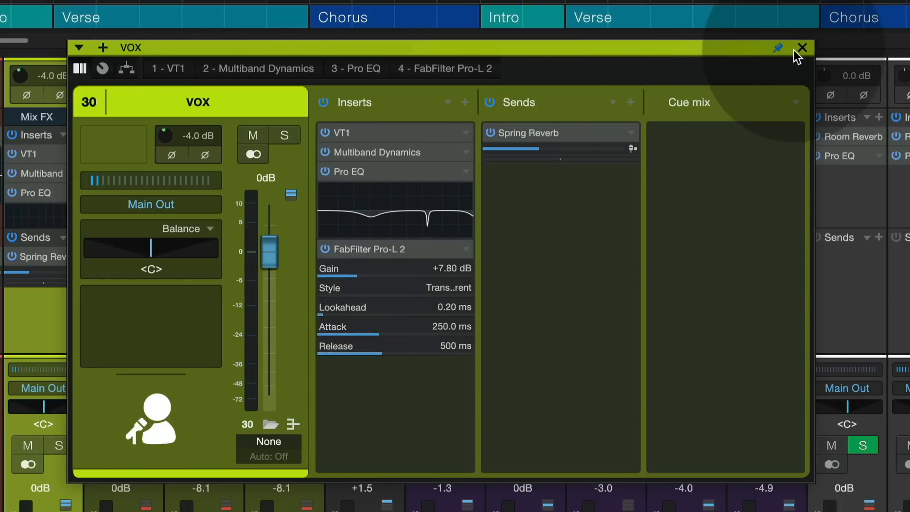
left_click(801, 48)
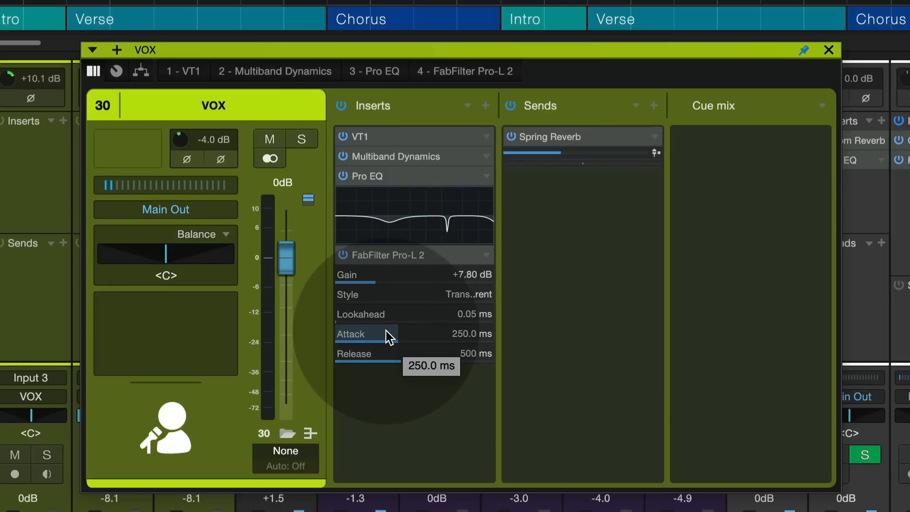
mouse_move(377, 274)
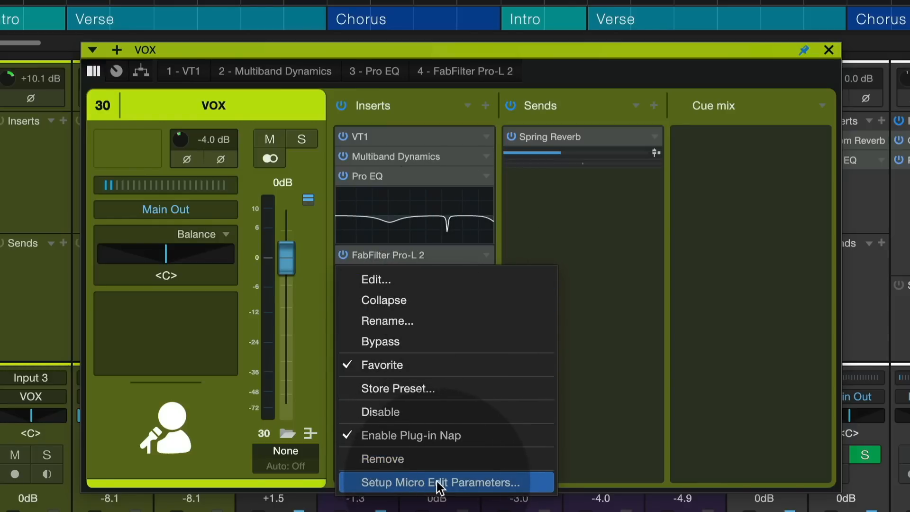
- Swap Style for Noise Shaping in Pro-L 2's micro edit parameters on the VOX channel
left_click(436, 482)
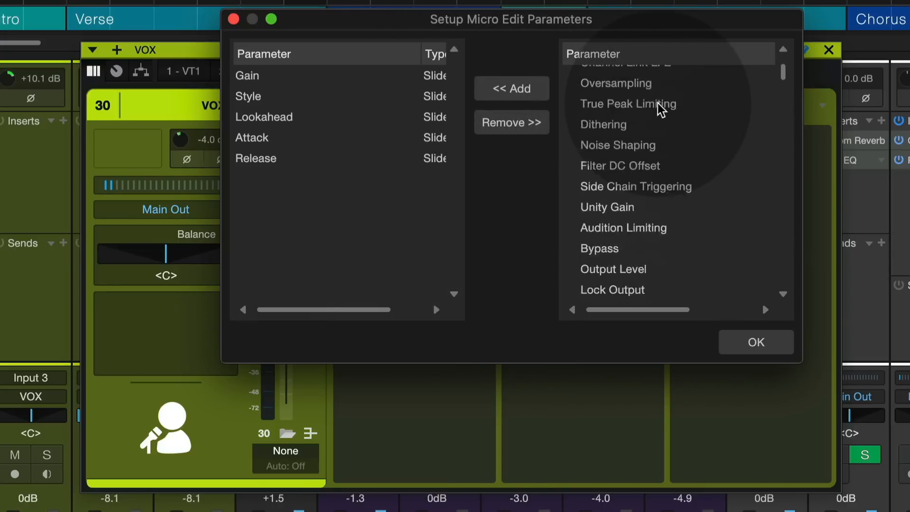
scroll("up", 3)
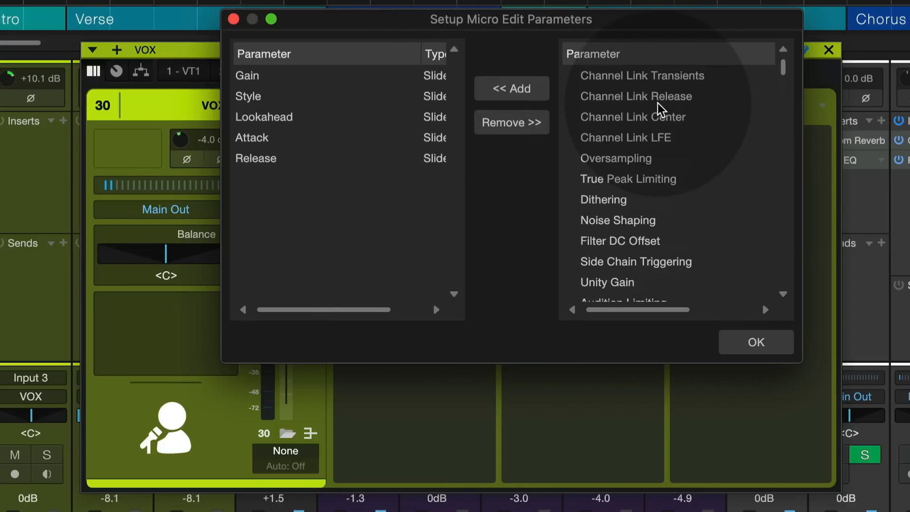
left_click(247, 96)
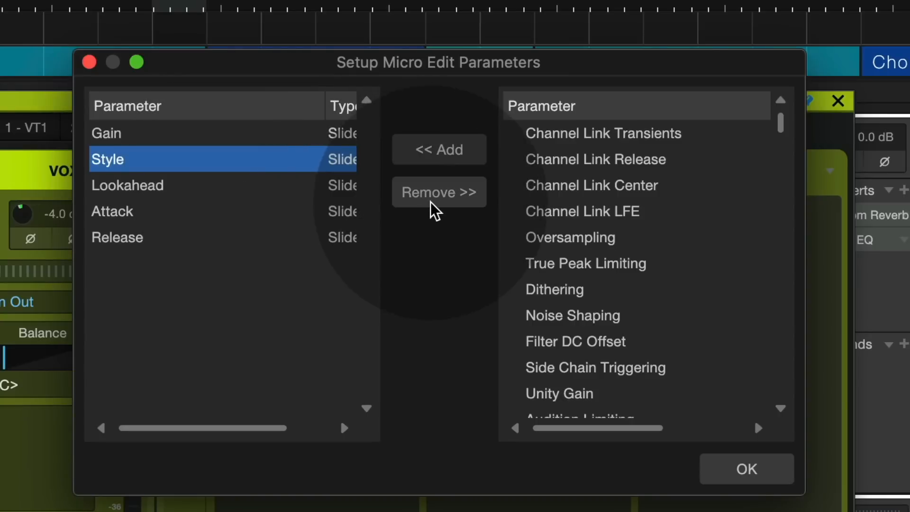
mouse_move(441, 197)
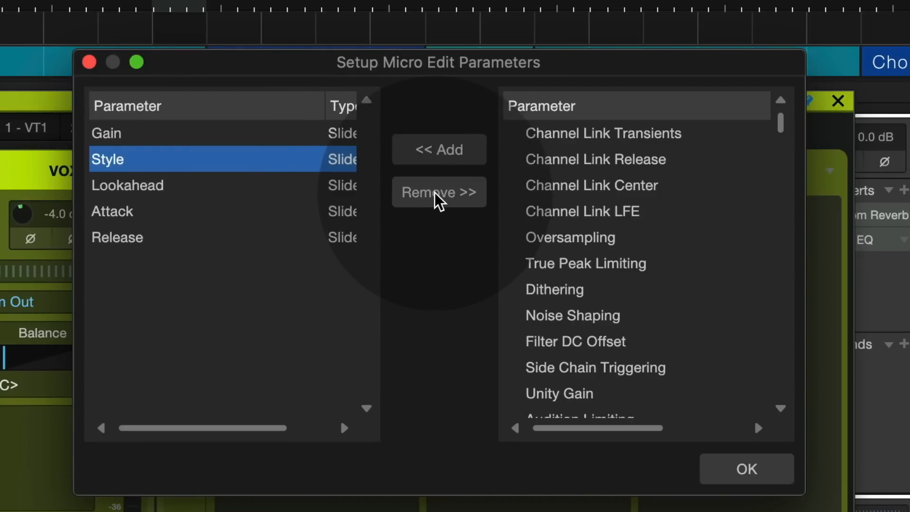
left_click(439, 192)
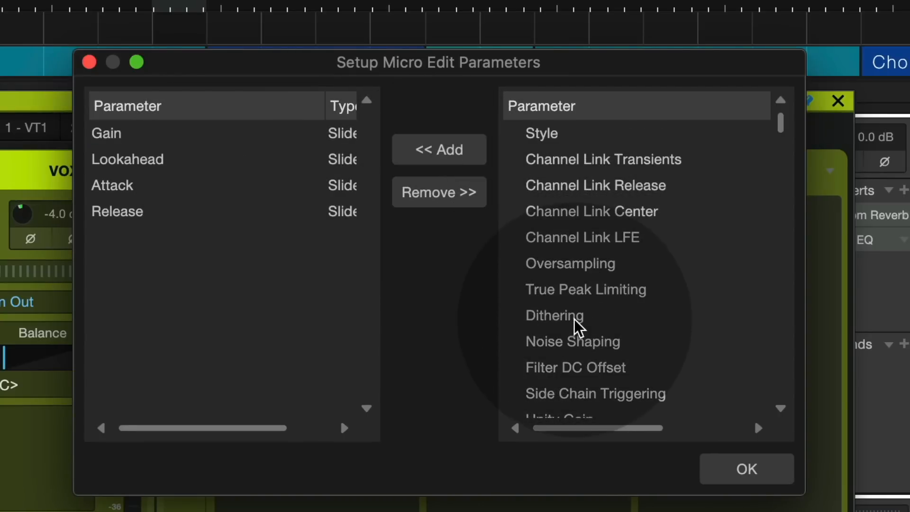
mouse_move(574, 337)
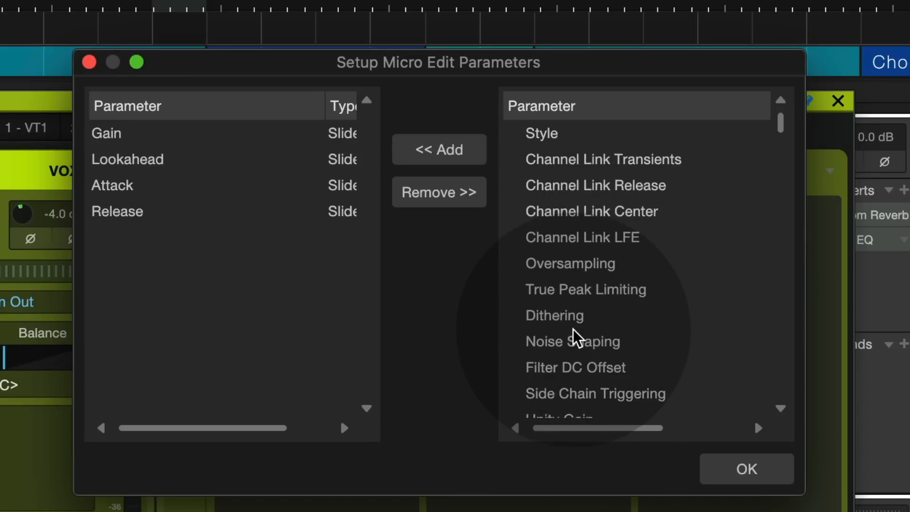
left_click(439, 149)
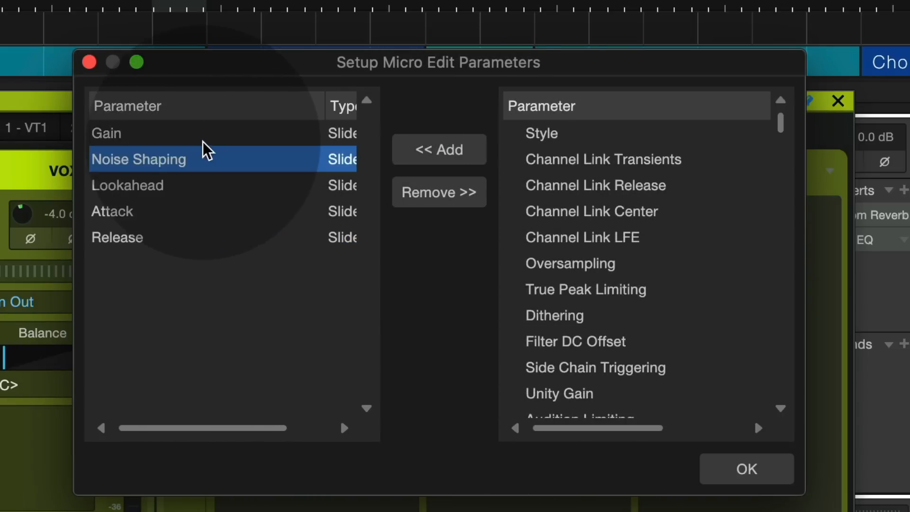
left_click(745, 469)
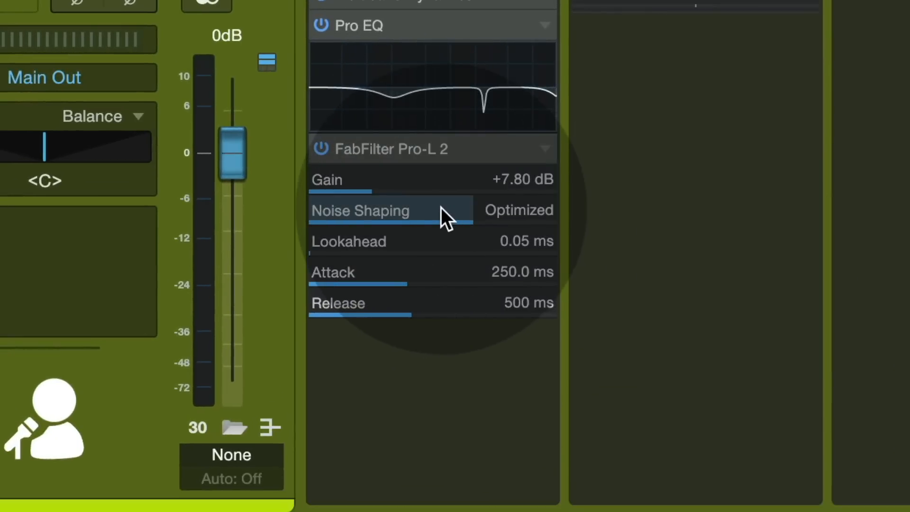
mouse_move(458, 233)
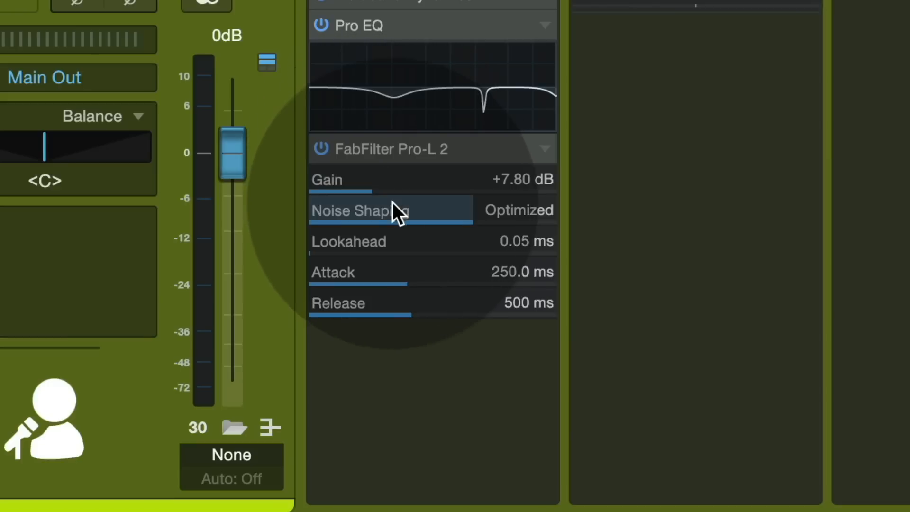
mouse_move(412, 341)
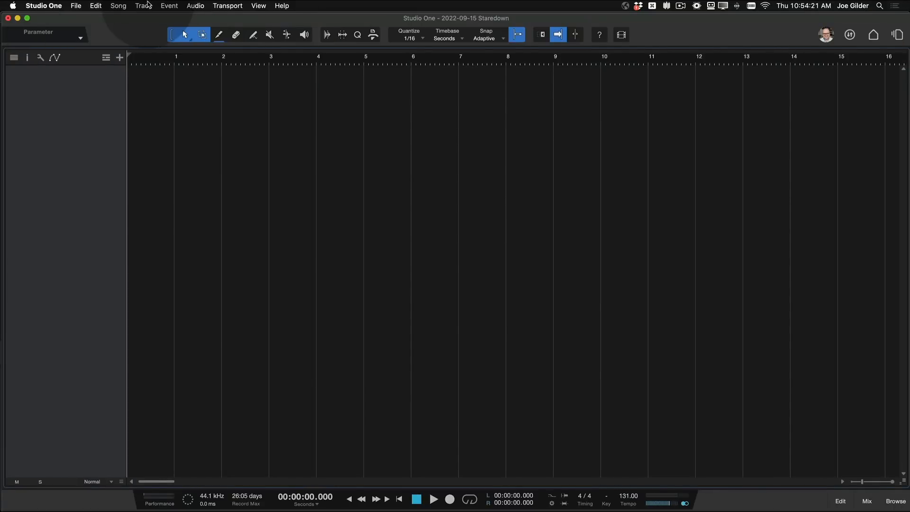
- Load the Audio > Drumkit track preset from the Add Tracks dialog
left_click(143, 5)
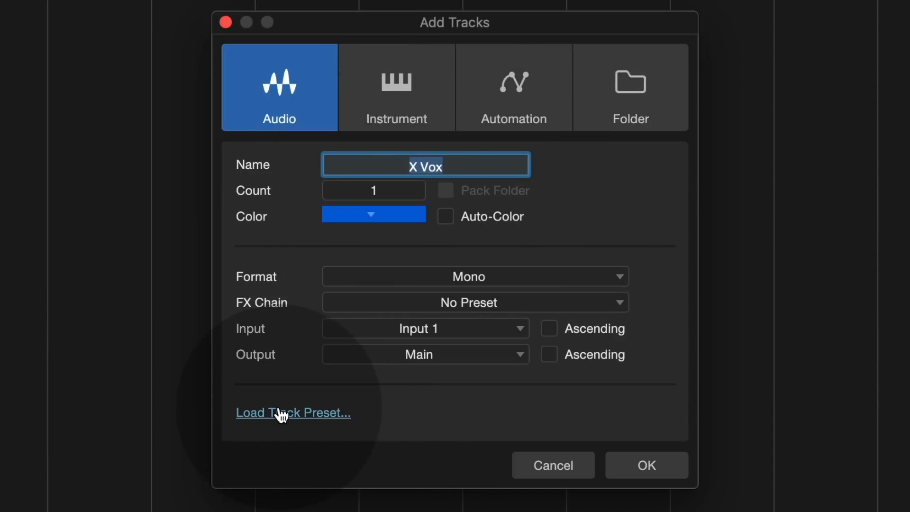
left_click(293, 412)
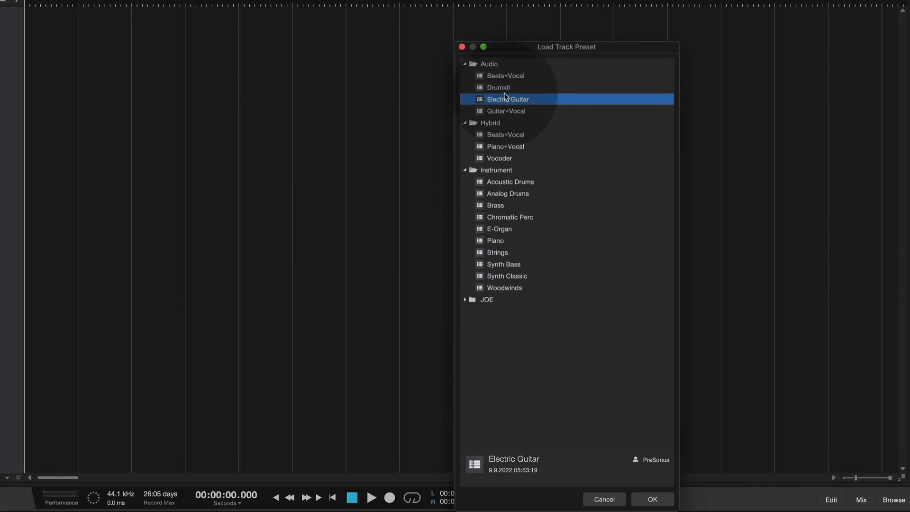
left_click(498, 88)
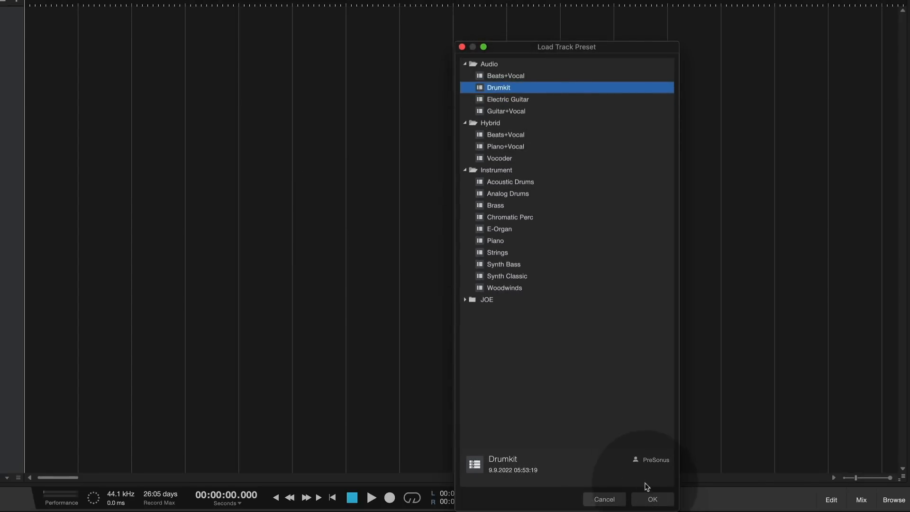
left_click(651, 501)
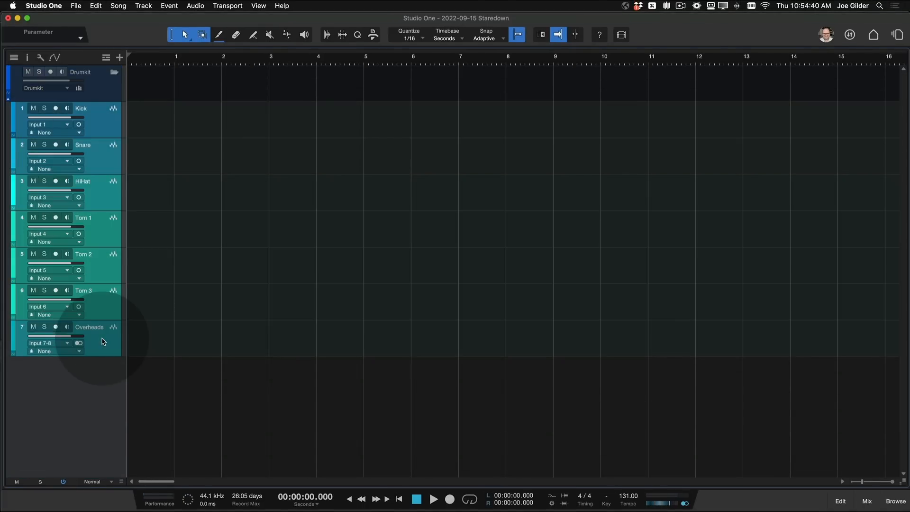
- Select the Drumkit folder track and show its channels in the Console
left_click(87, 80)
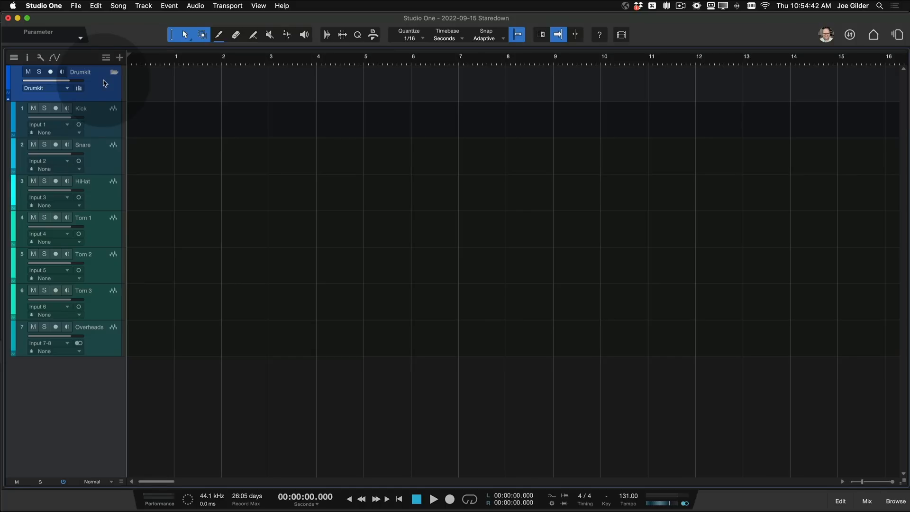
left_click(866, 501)
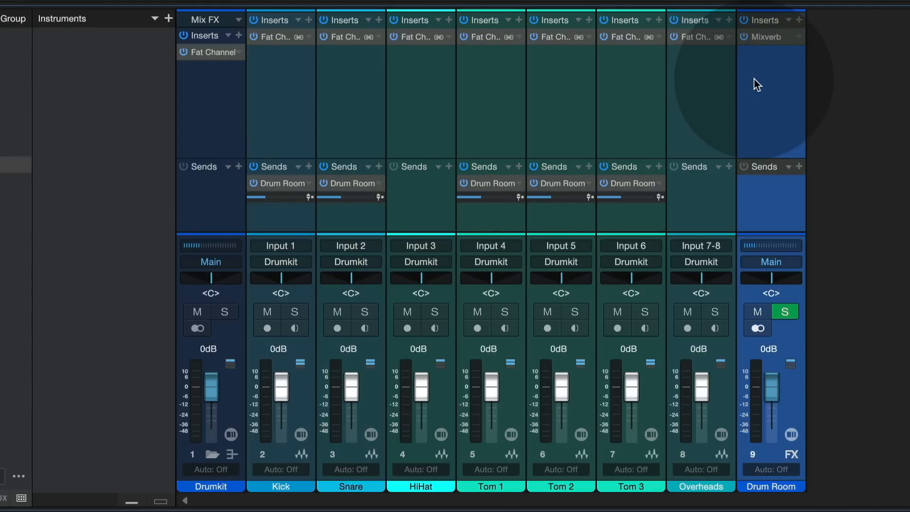
mouse_move(768, 104)
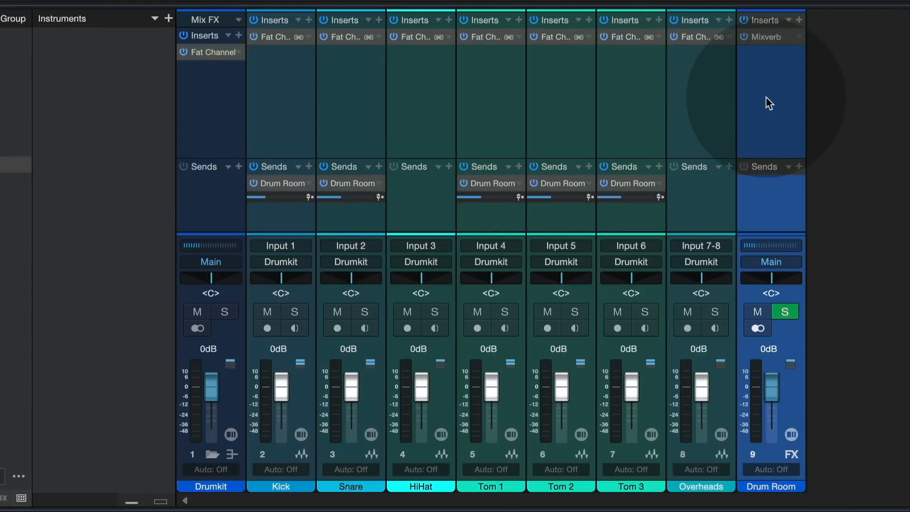